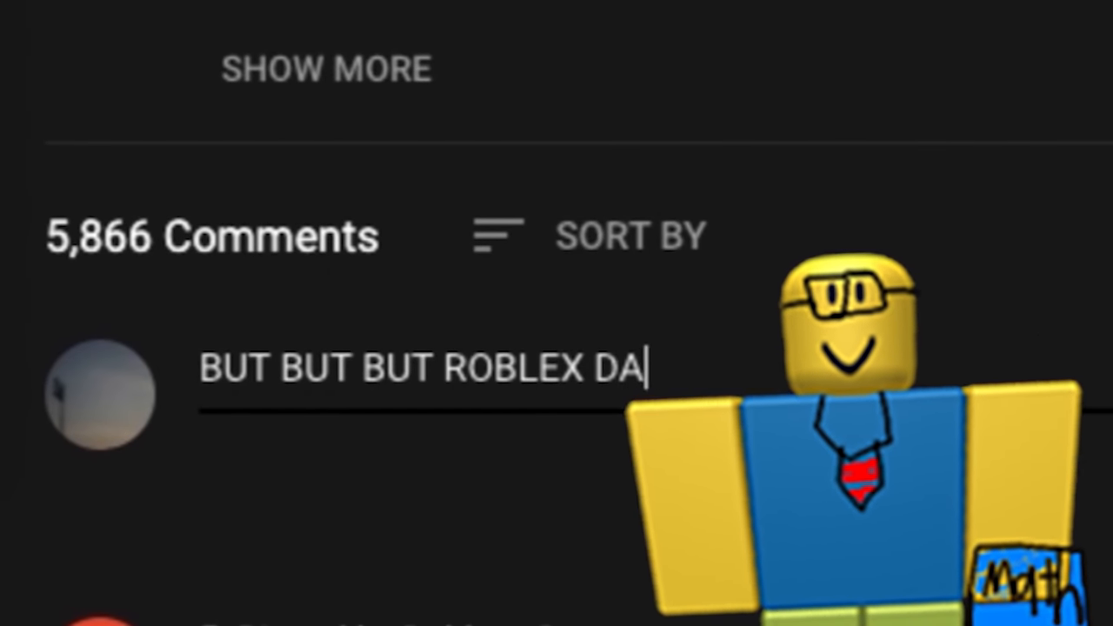
Step: Finish the comment draft so it reads 'BUT BUT BUT ROBLEX DAVE PEOPLE TELL ME'
text(VE PEOPLE TELL ME)
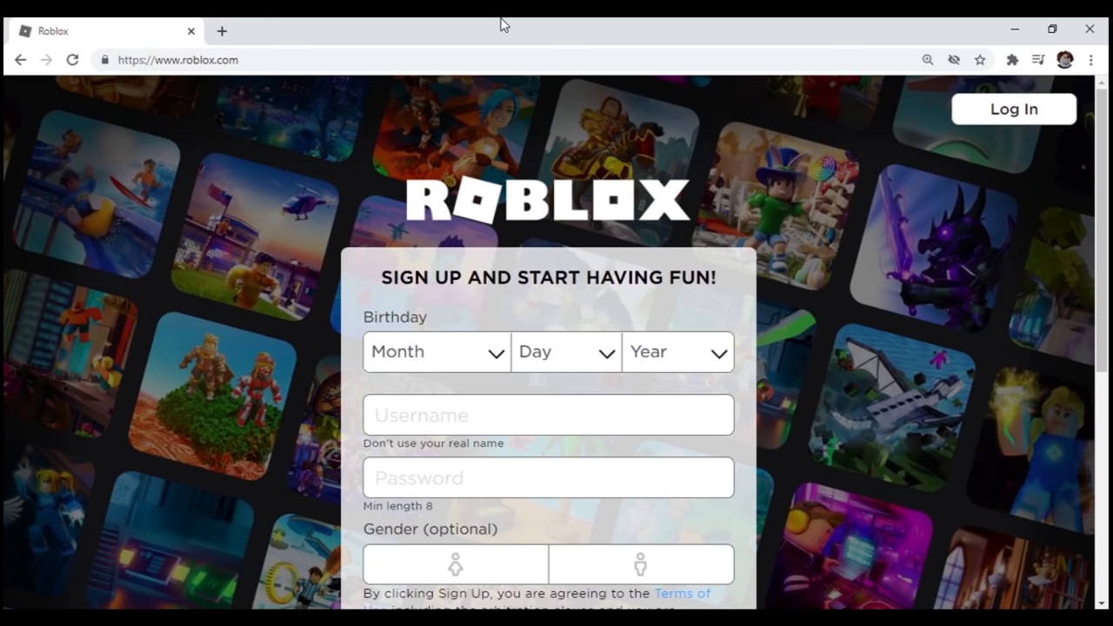
scroll(down, 3)
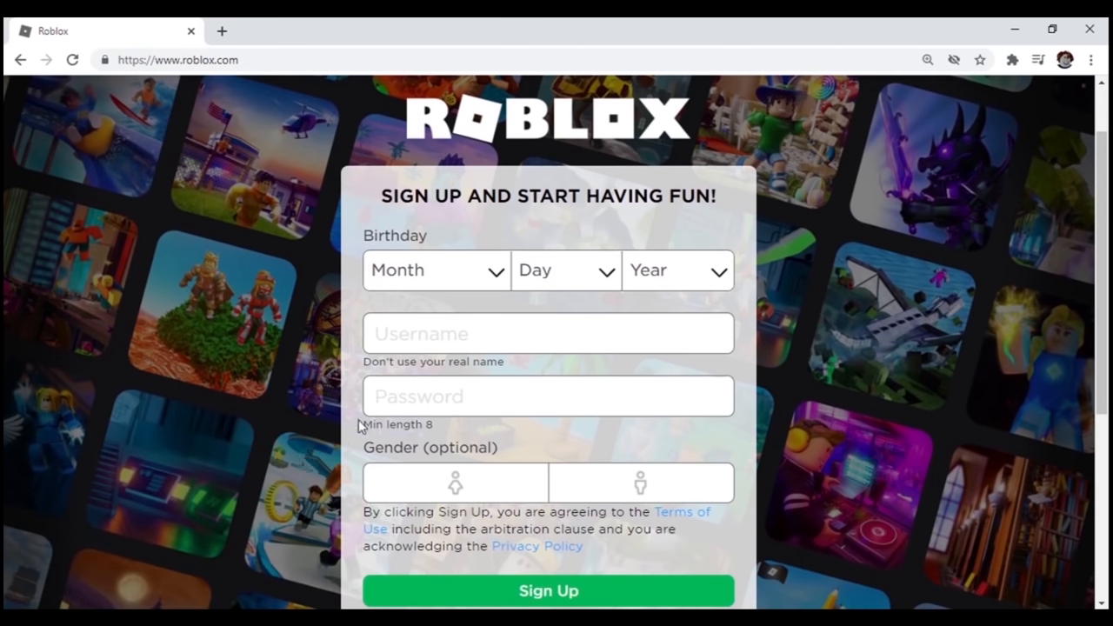
click(677, 269)
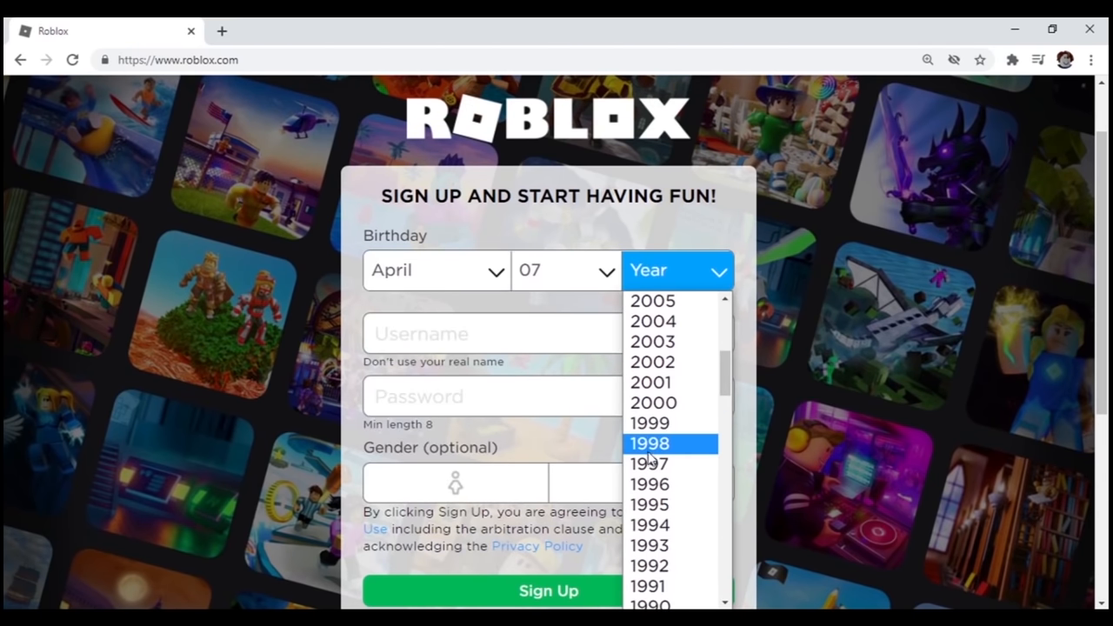
click(650, 443)
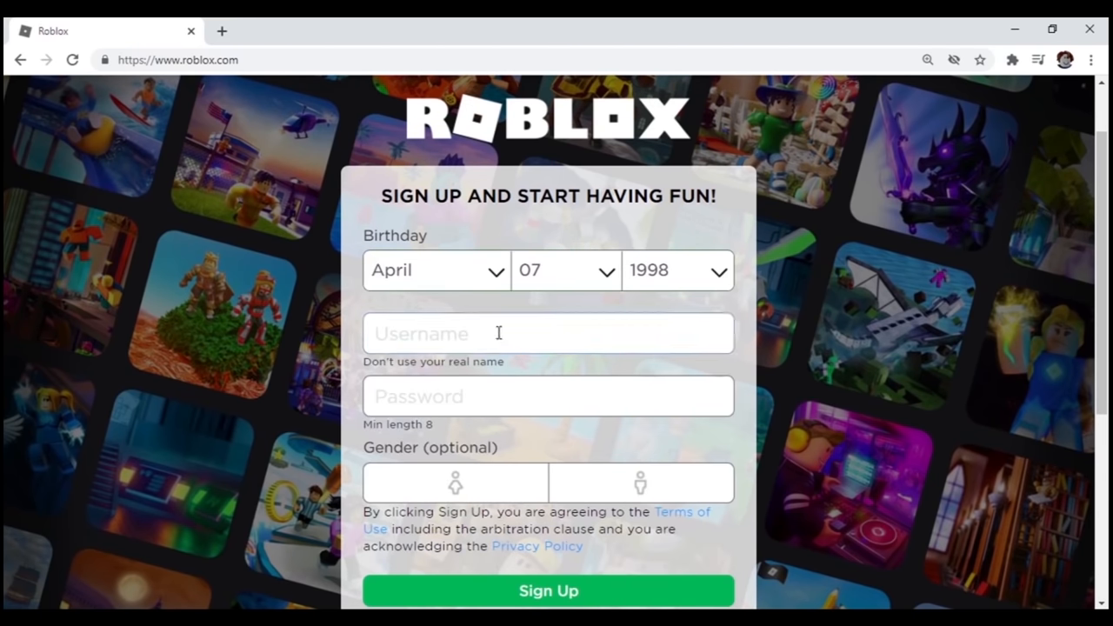
text(Robu)
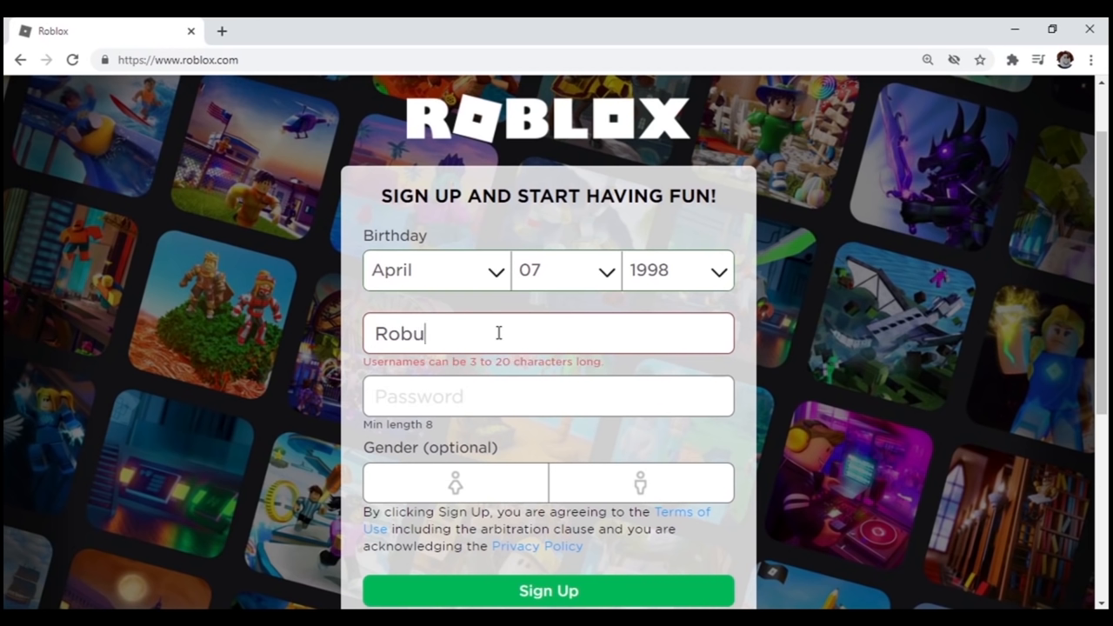
text(xTesting)
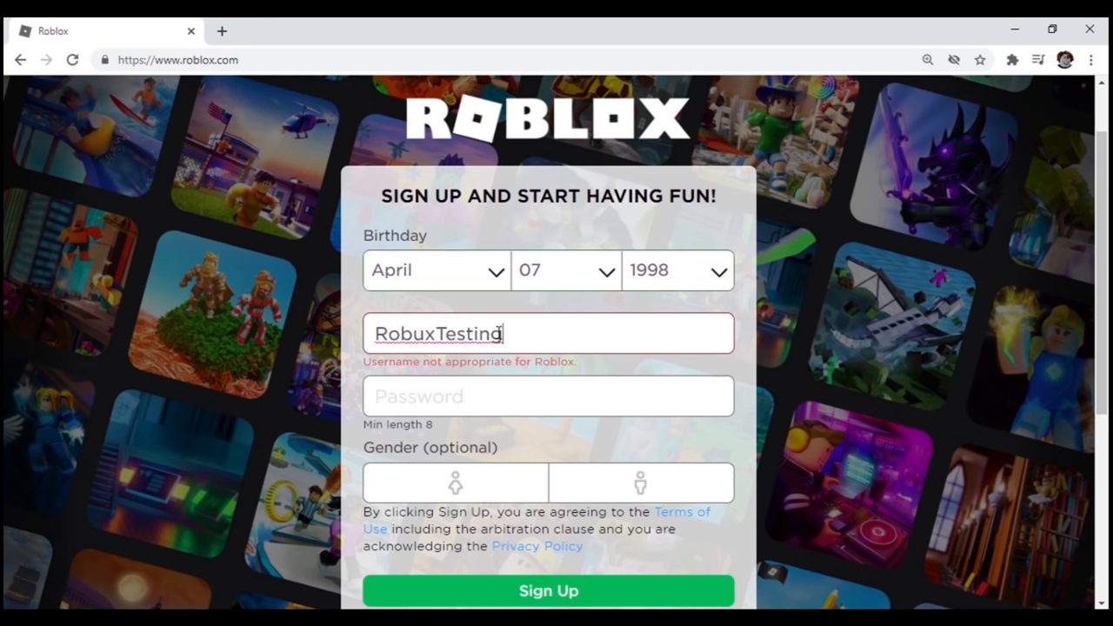
text(RoxTesting)
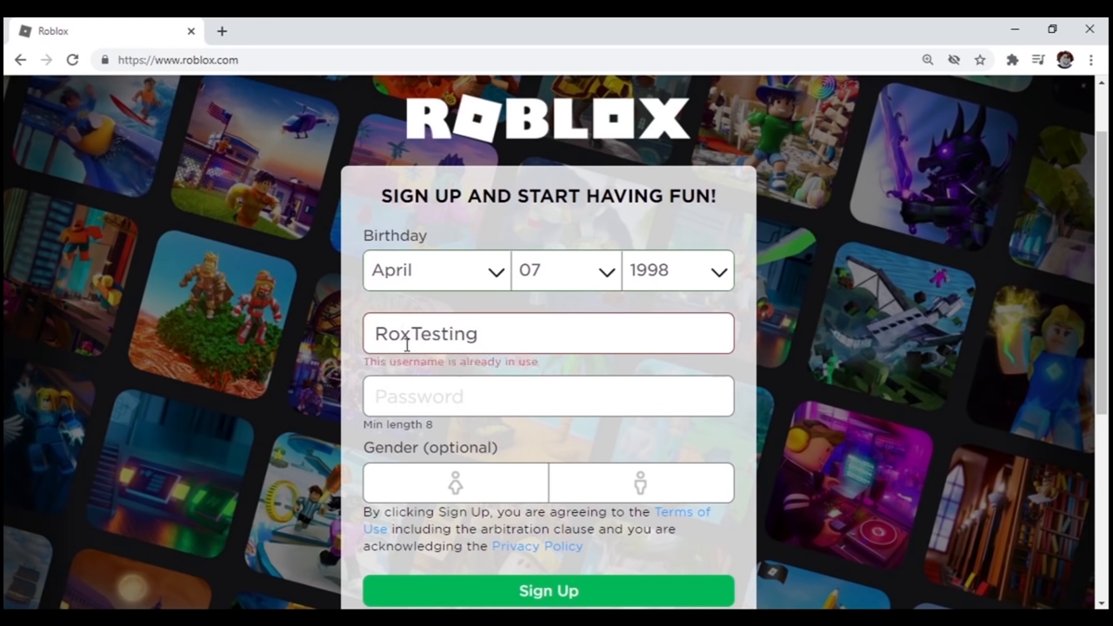
click(548, 397)
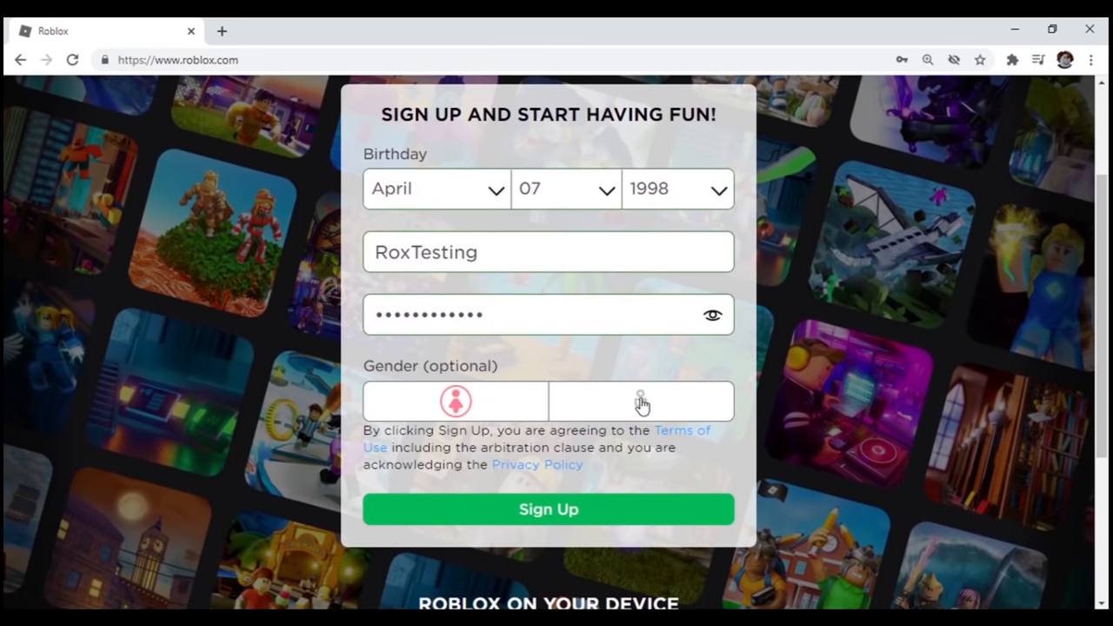
Step: Create the RoxTesting account and unequip Pal Hair in the Avatar Editor
click(548, 507)
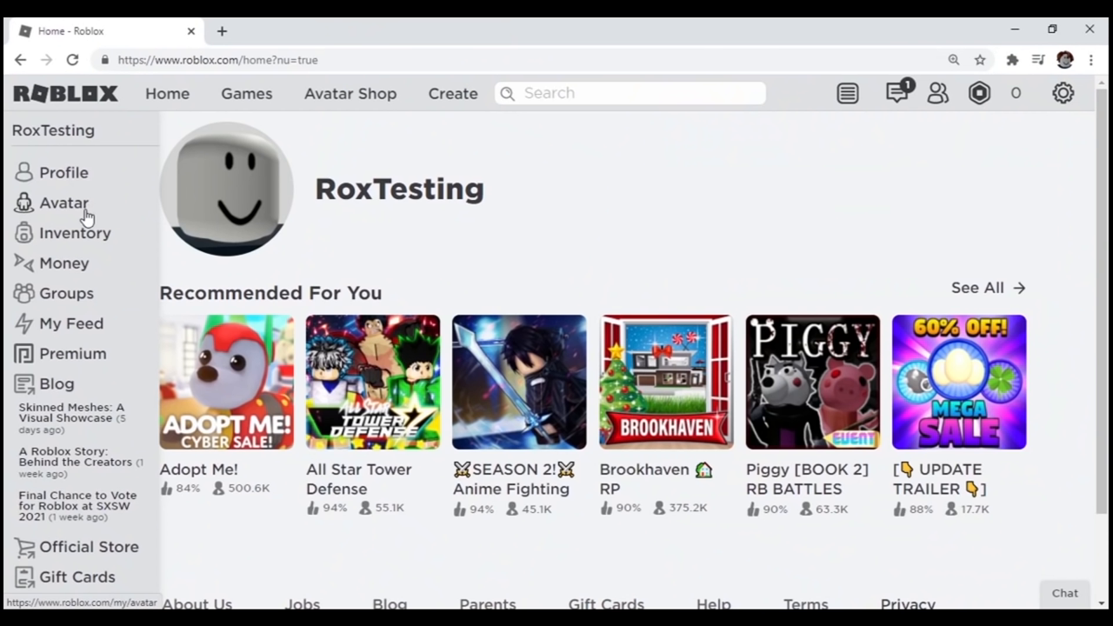
mouse_move(53, 217)
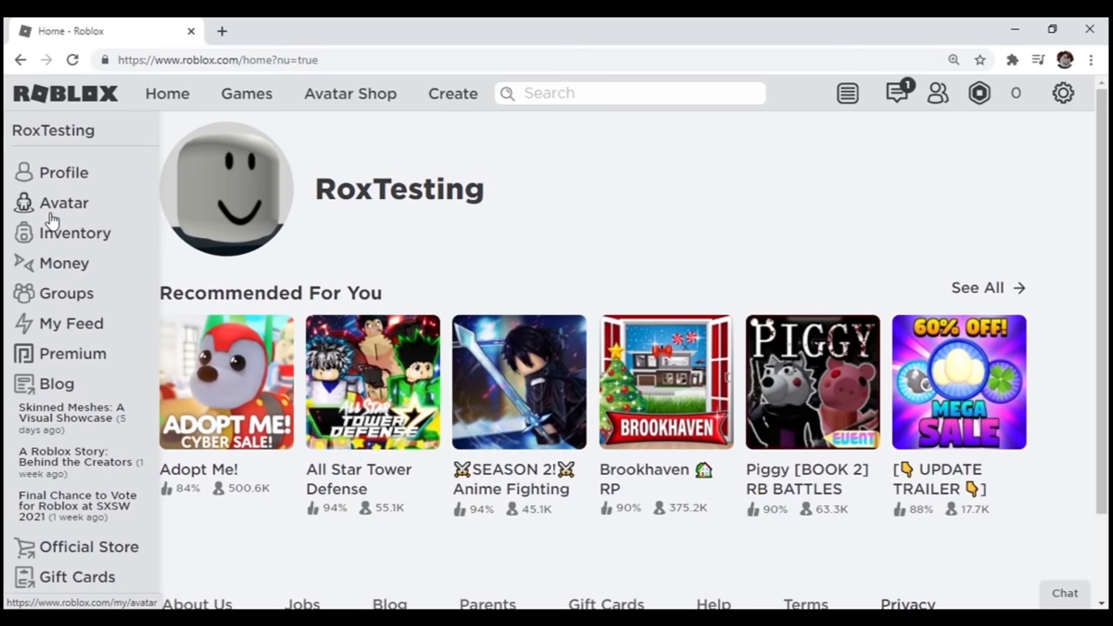
click(62, 202)
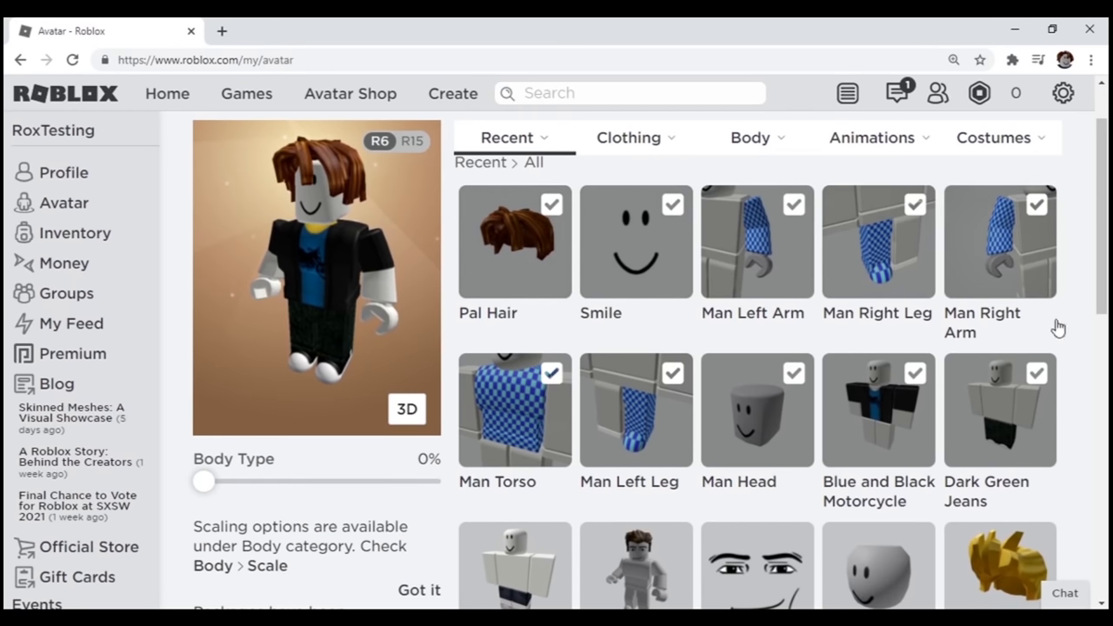
mouse_move(503, 258)
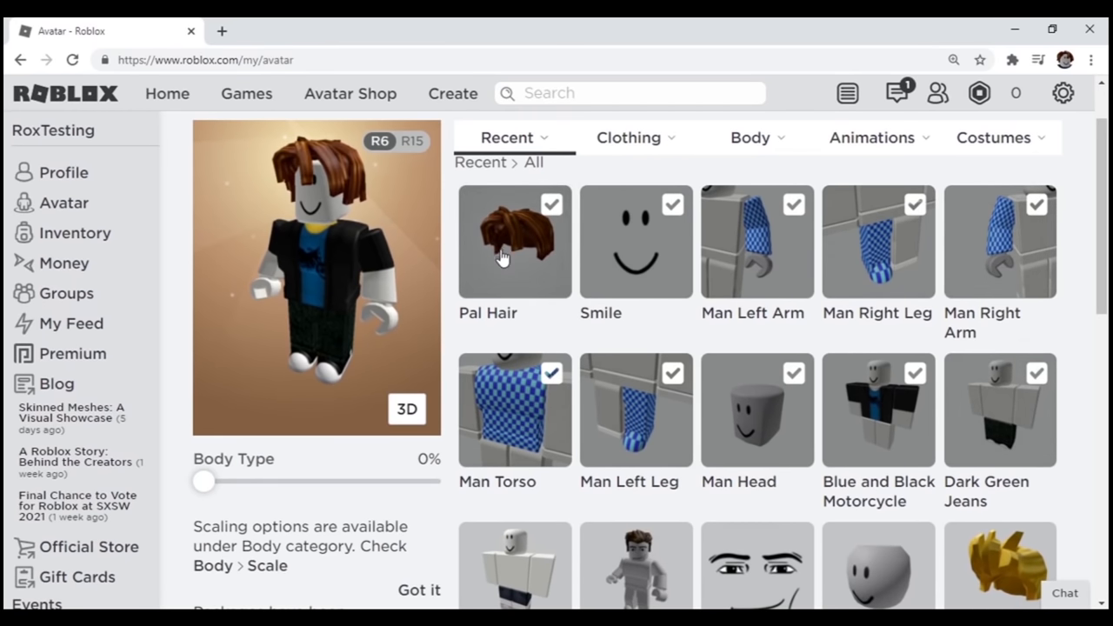
click(514, 241)
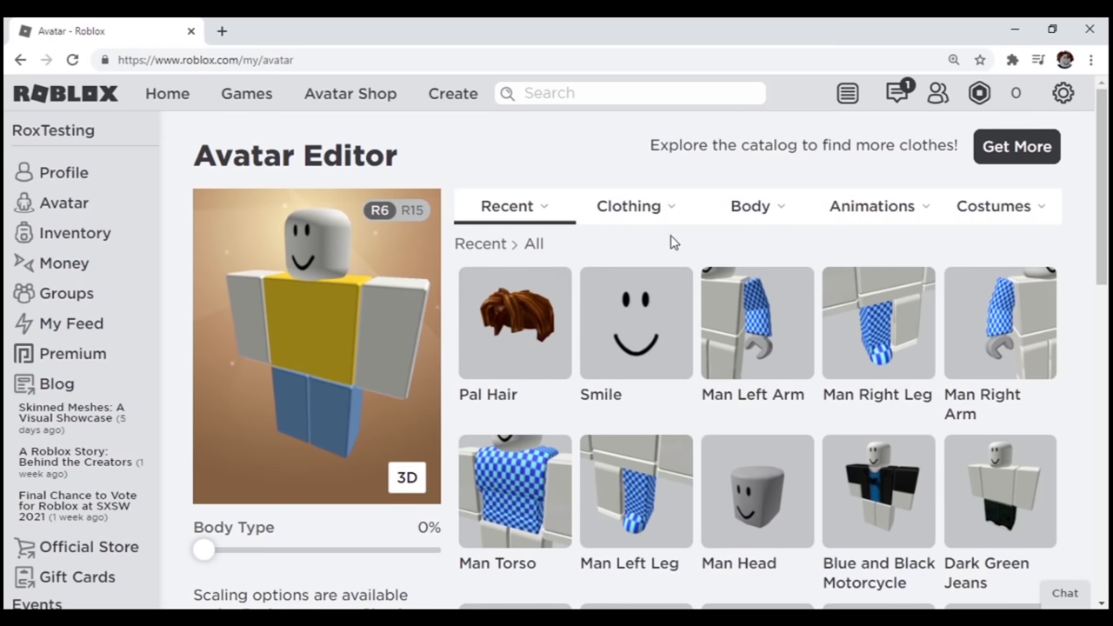
Step: Apply the light blue skin tone from the Body > Skin Tone choices
click(750, 205)
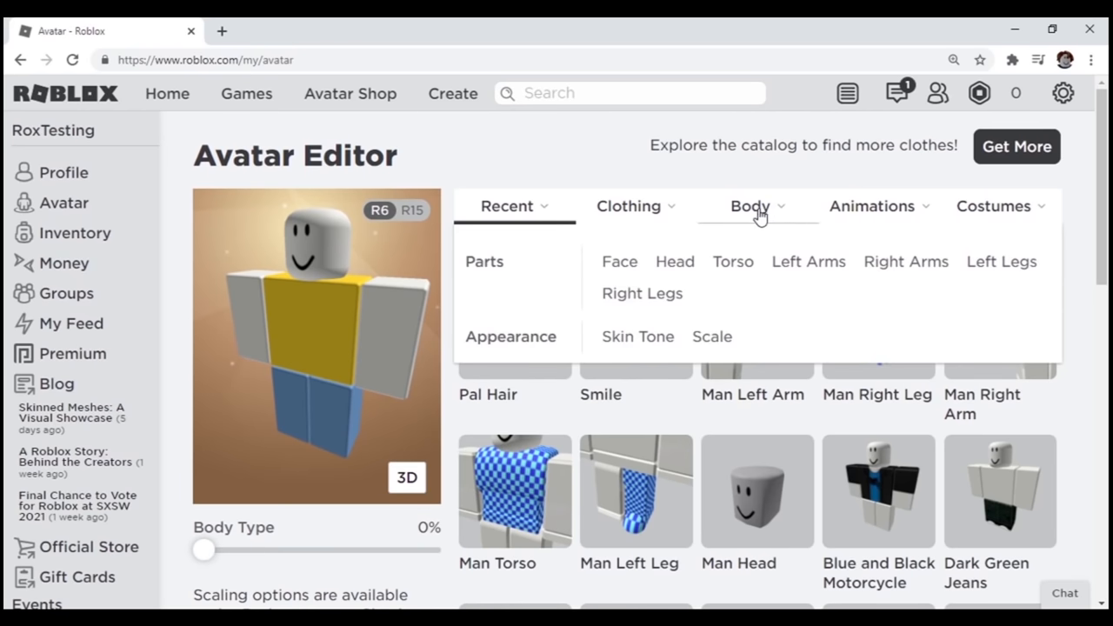
mouse_move(742, 252)
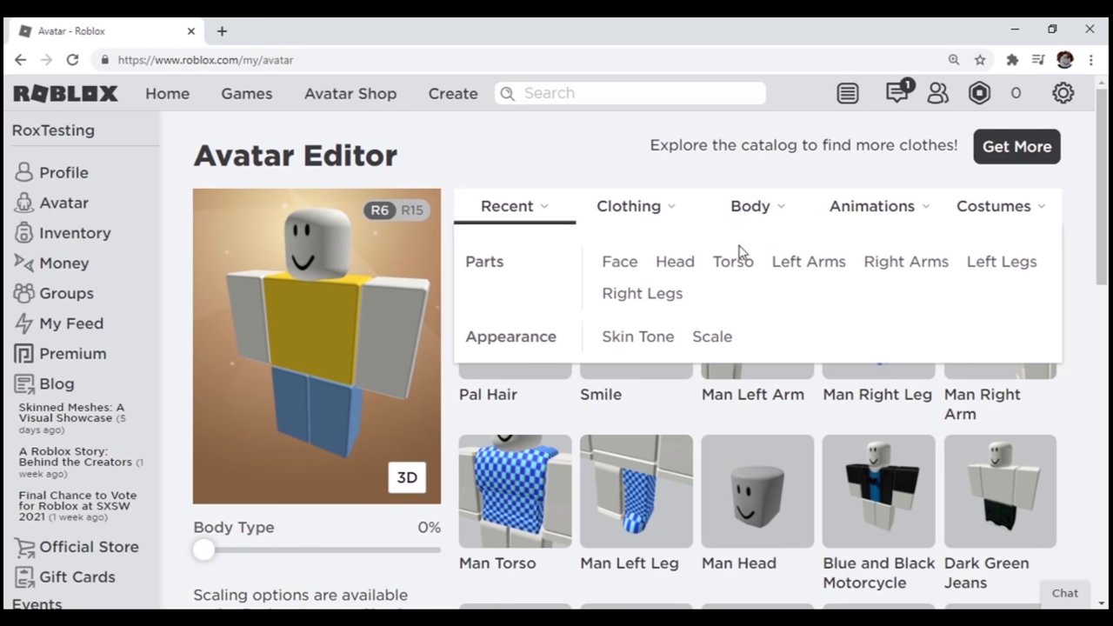
mouse_move(643, 339)
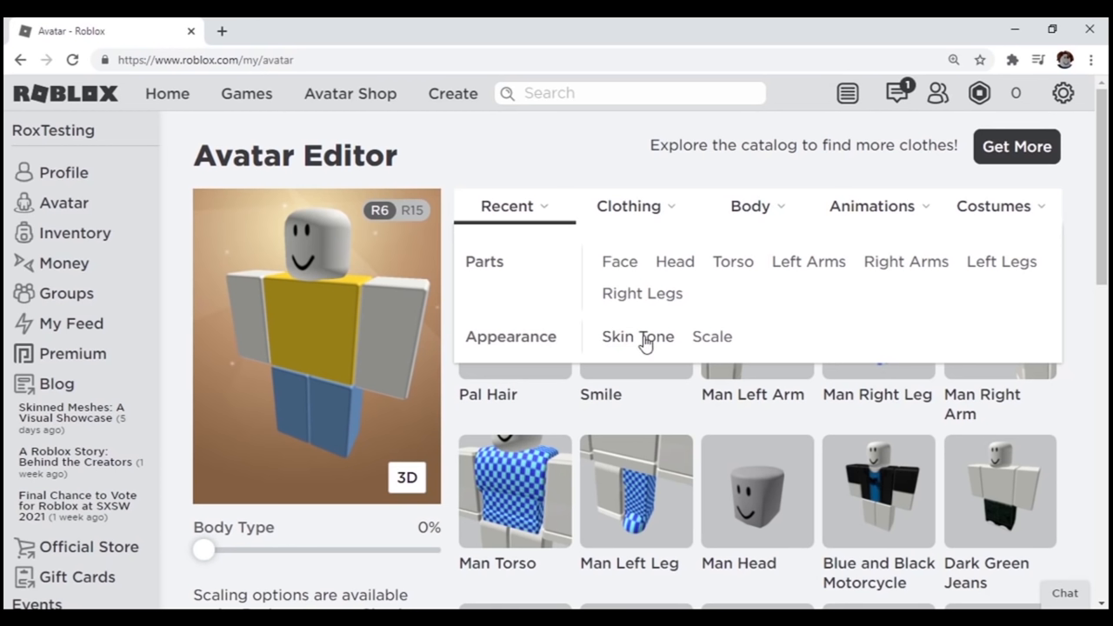
click(636, 337)
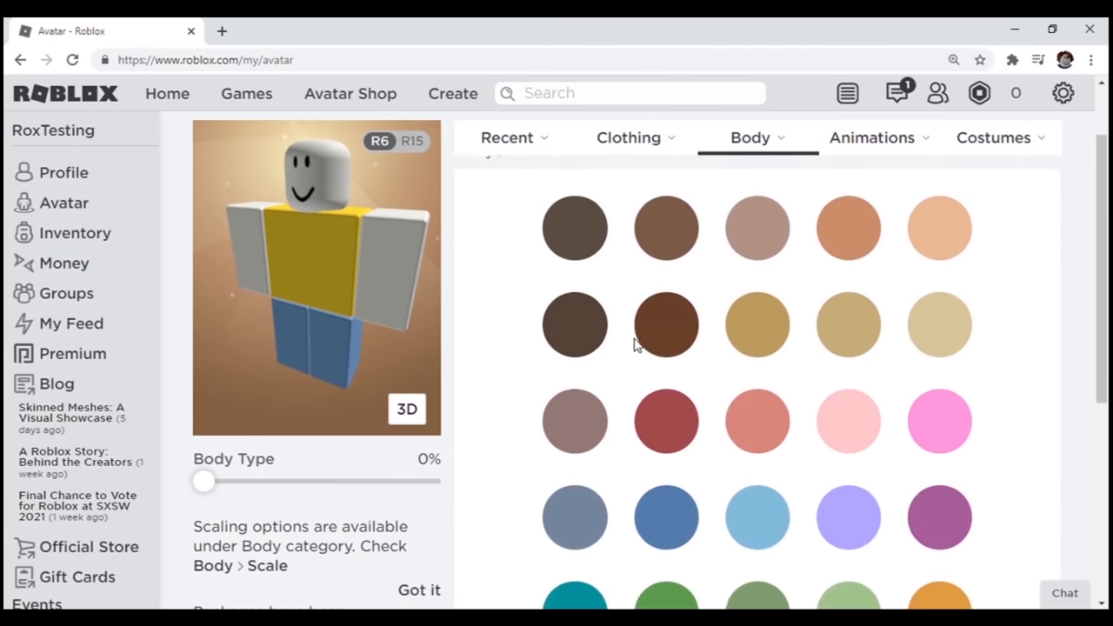
scroll(down, 3)
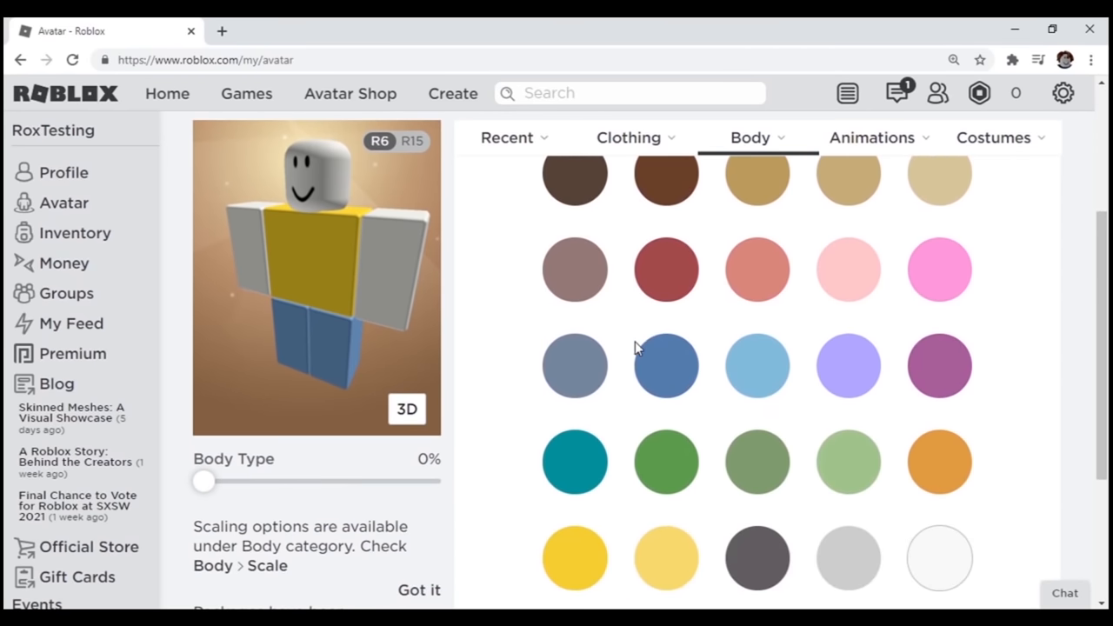
mouse_move(756, 365)
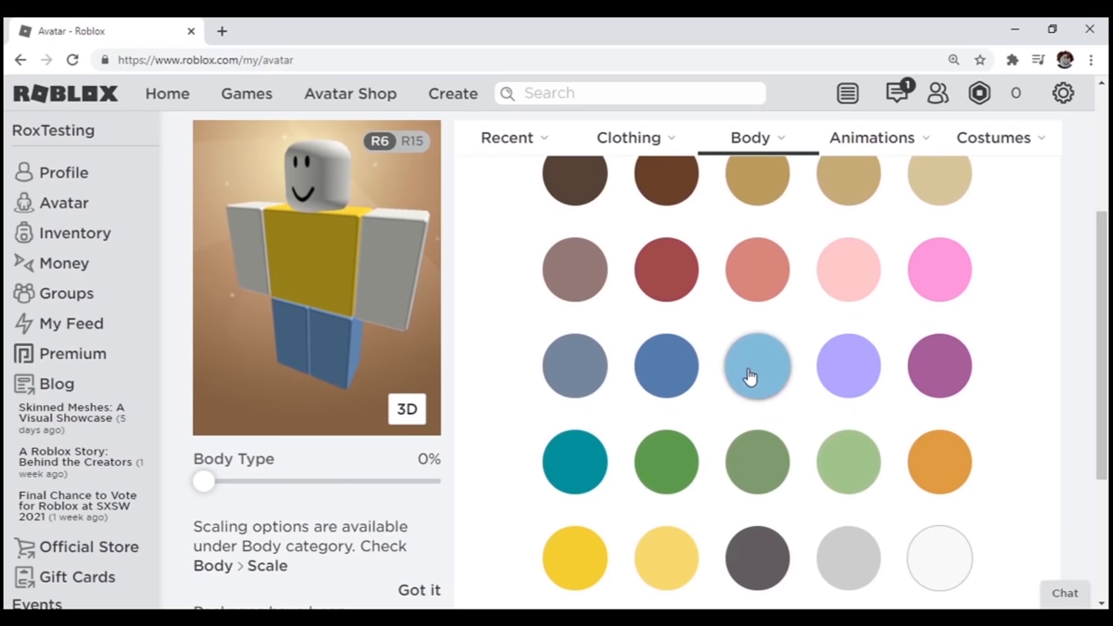
mouse_move(749, 399)
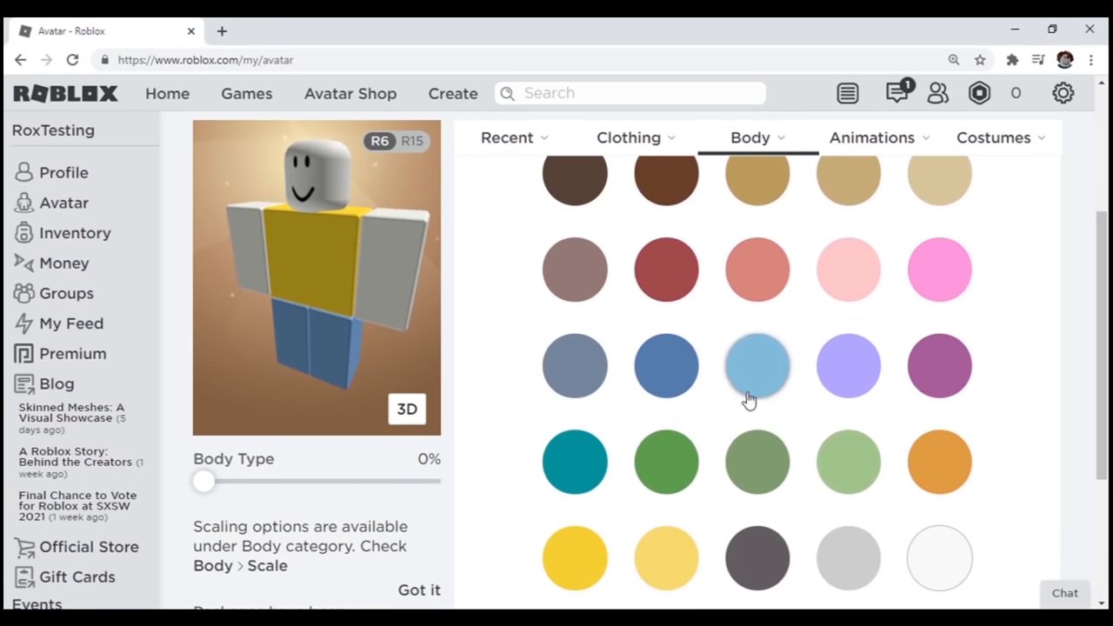
mouse_move(758, 369)
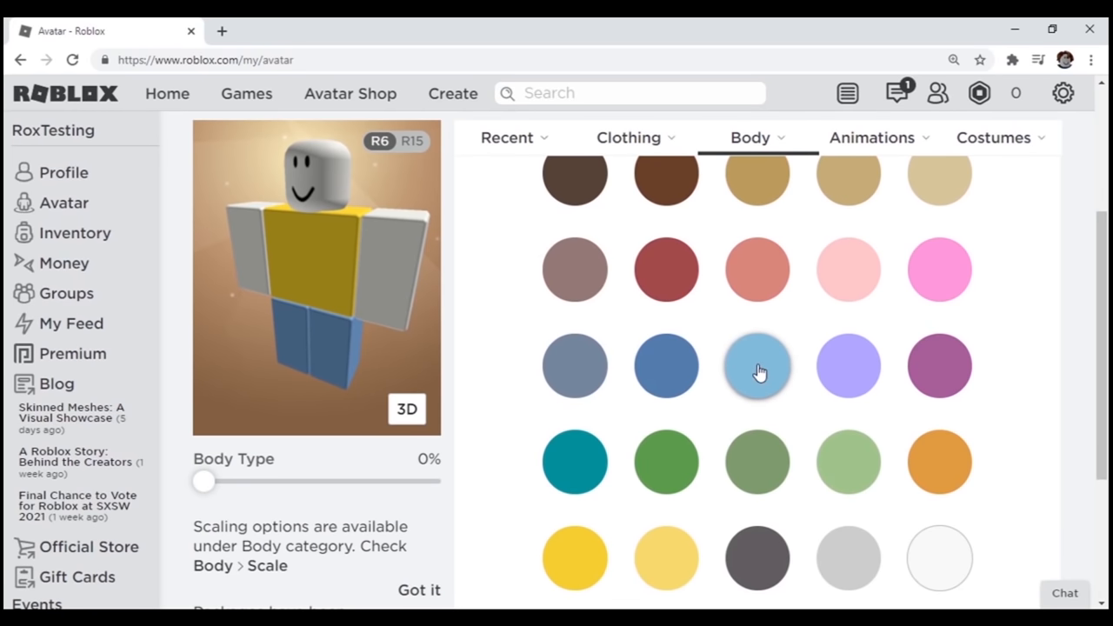
click(758, 365)
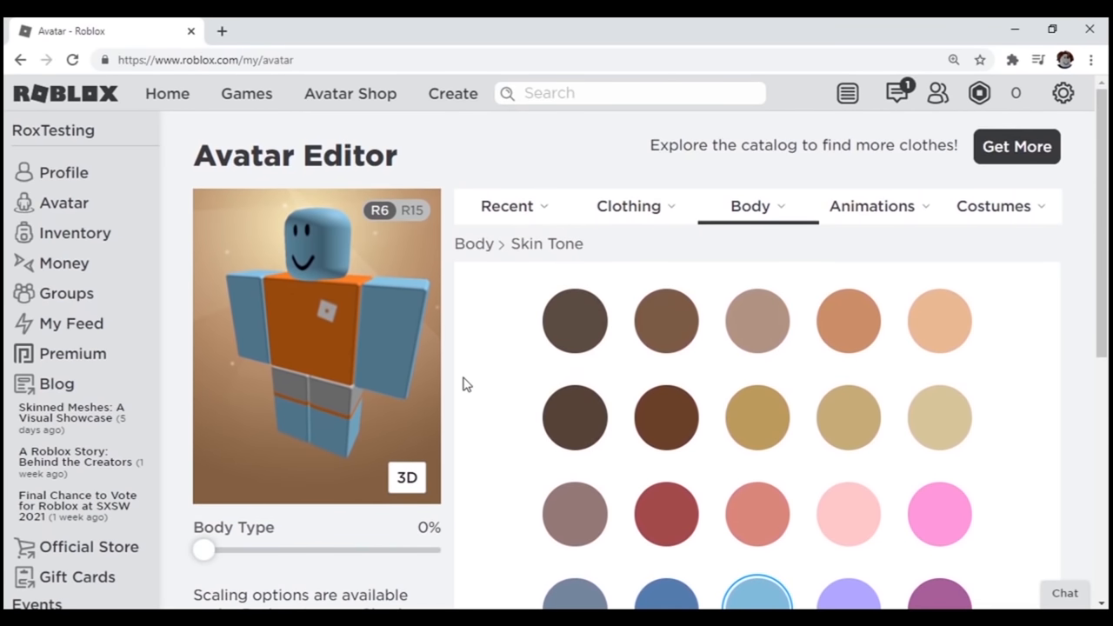
Step: Go to the profile page and start editing the about/status text
click(63, 172)
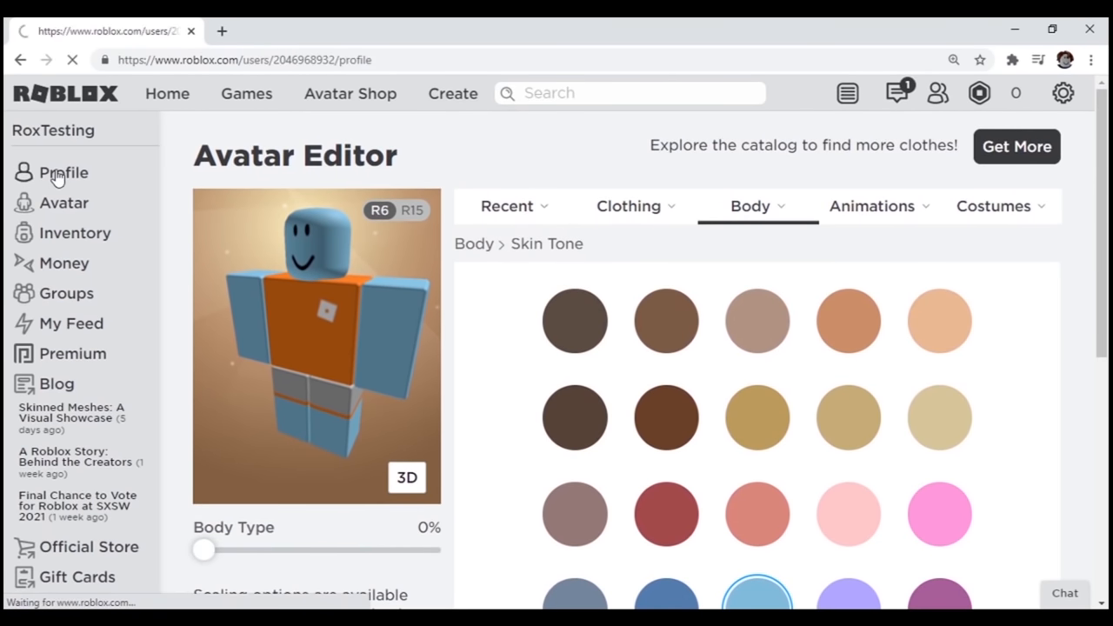
click(63, 172)
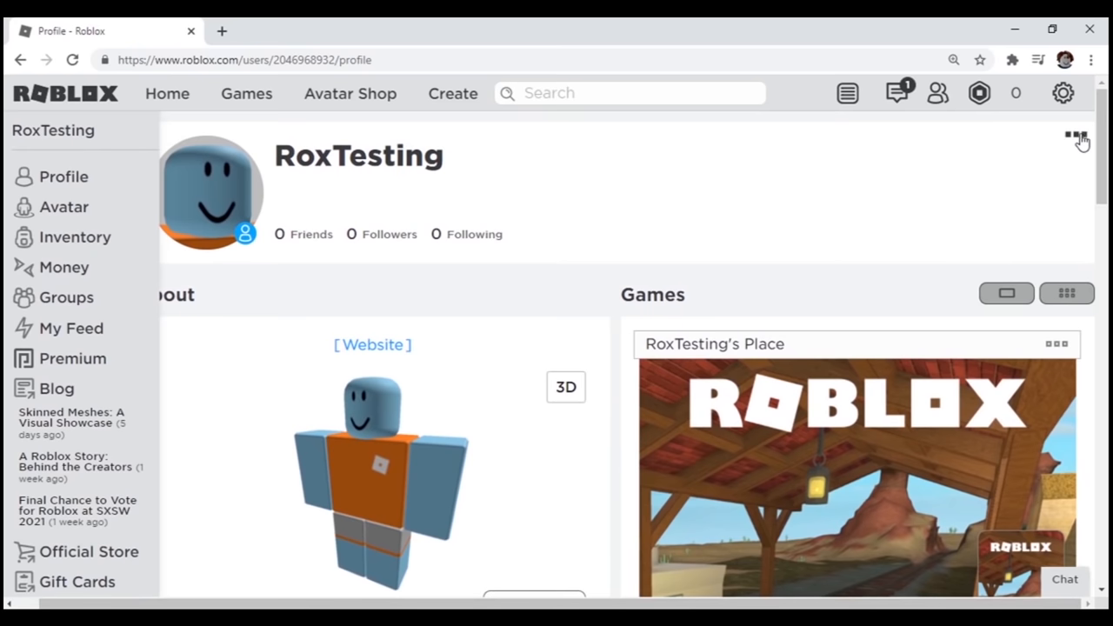
click(1076, 136)
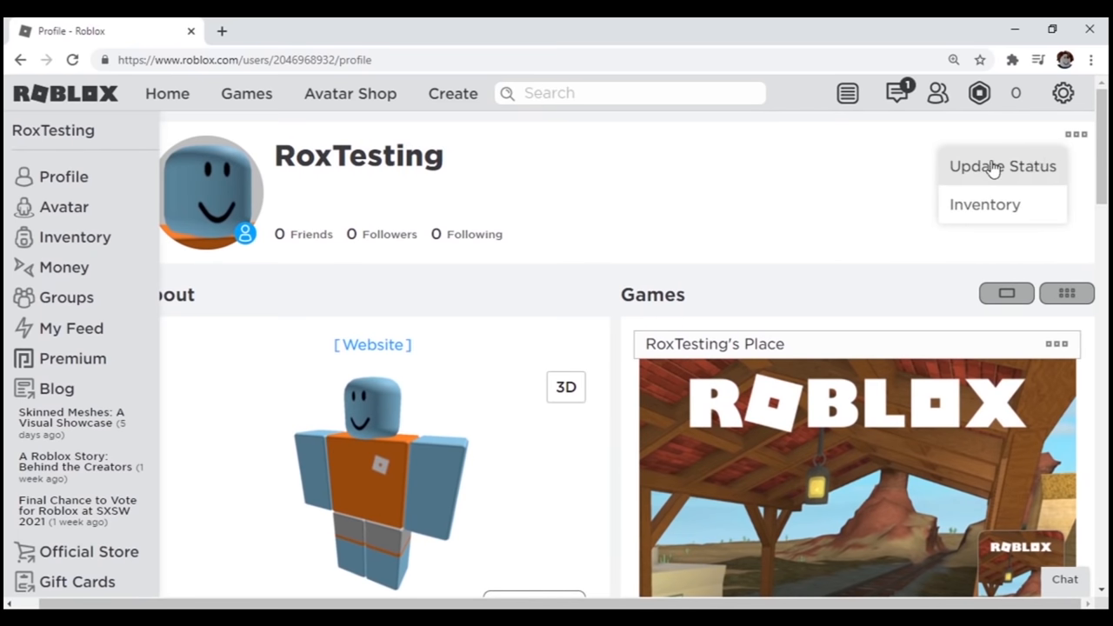
click(1002, 166)
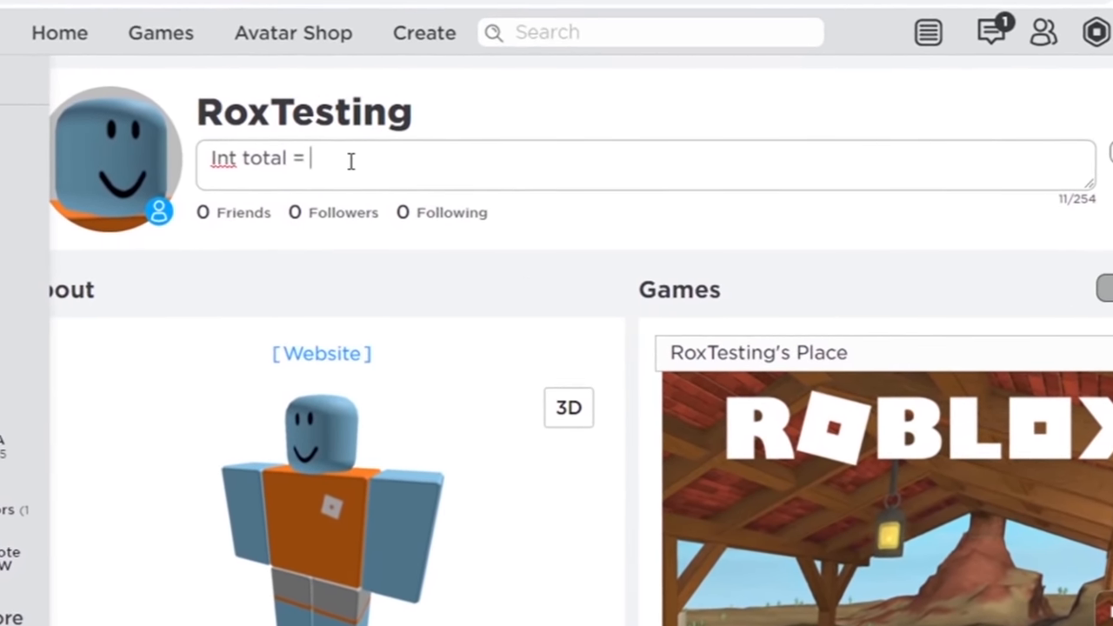
Step: Enter the fake code ending 'AMZ_RBX_CD == rbx_total; (END if -True)-;'
text(800, bool STATE == TRUE)
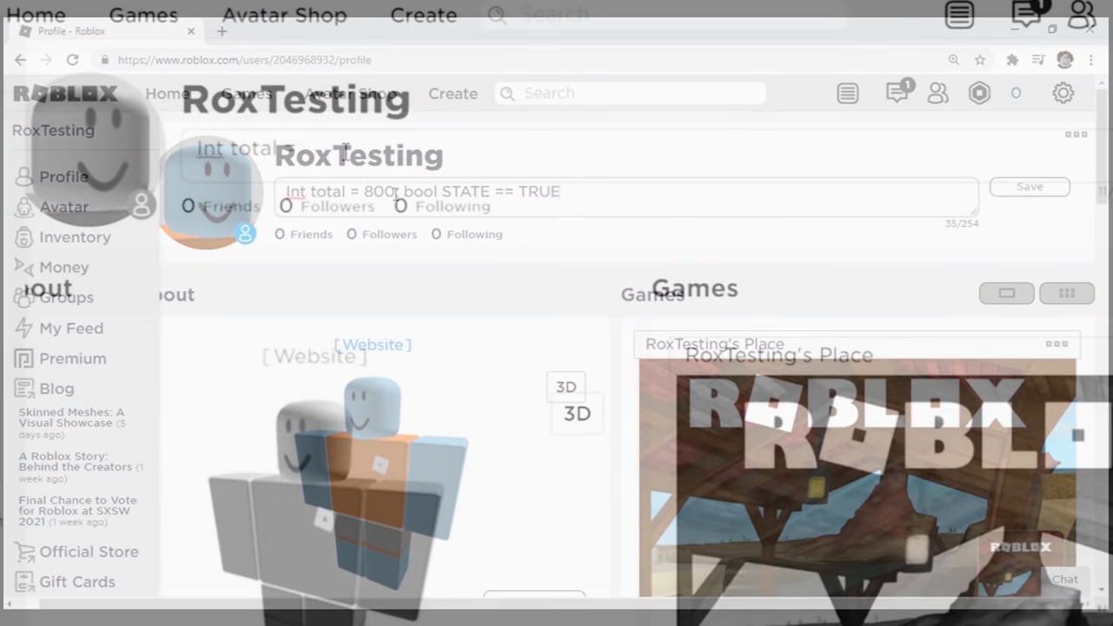
text(, IF(STATE) { rbx_tota)
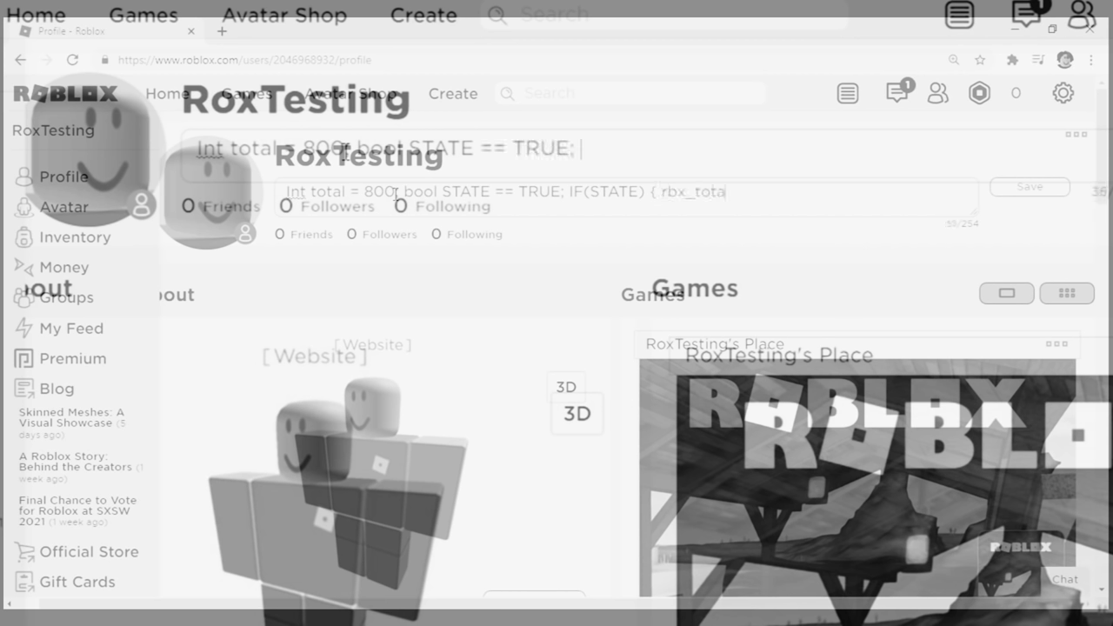
text(== STATE)
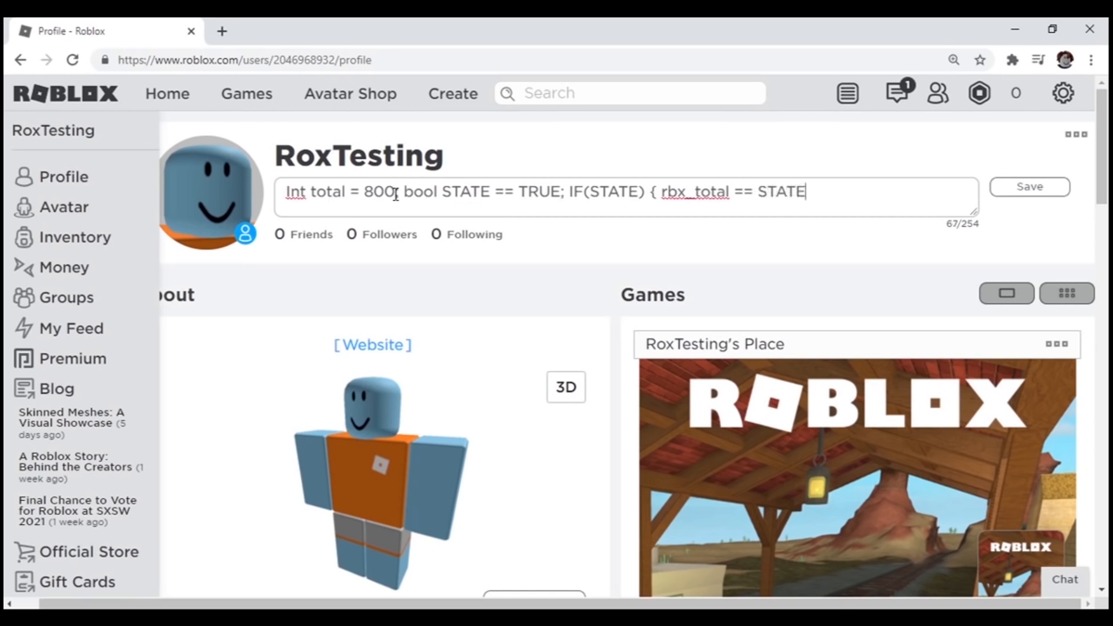
text(};)
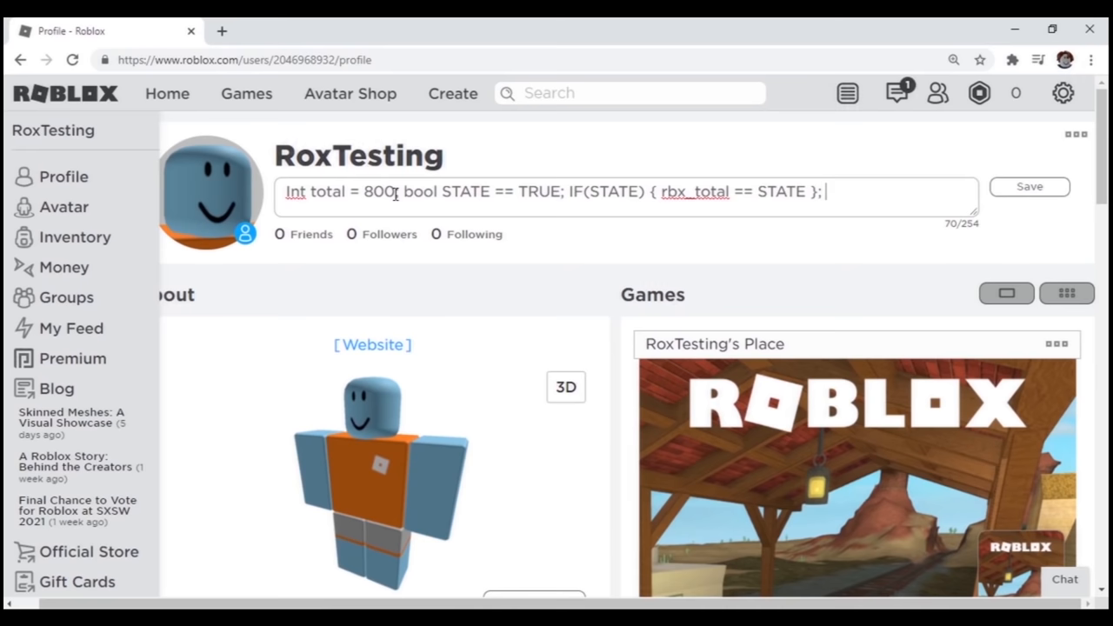
text(AMZ_RBX_CD == rbx_total; (END if -True)-;)
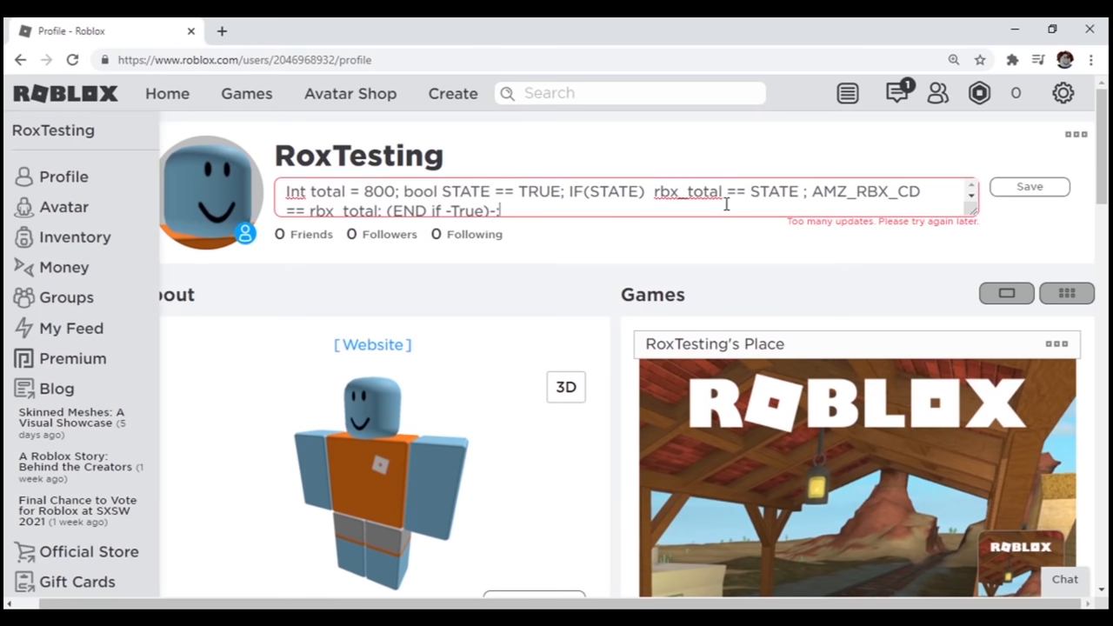
Step: Select the words AMZ and rbx_total within the about text
double_click(831, 191)
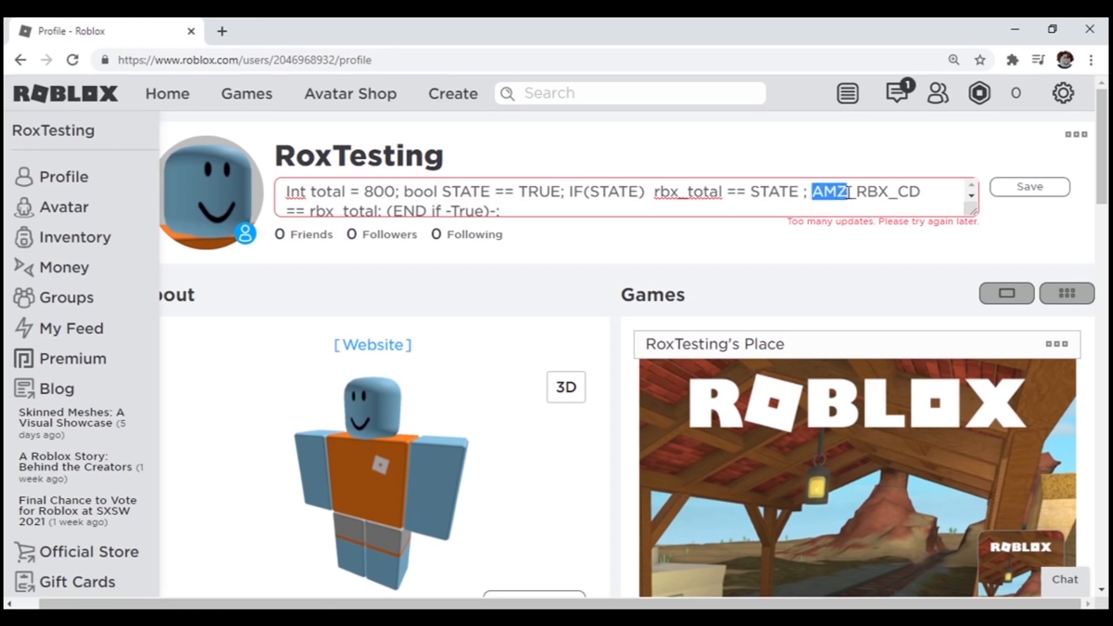
double_click(883, 191)
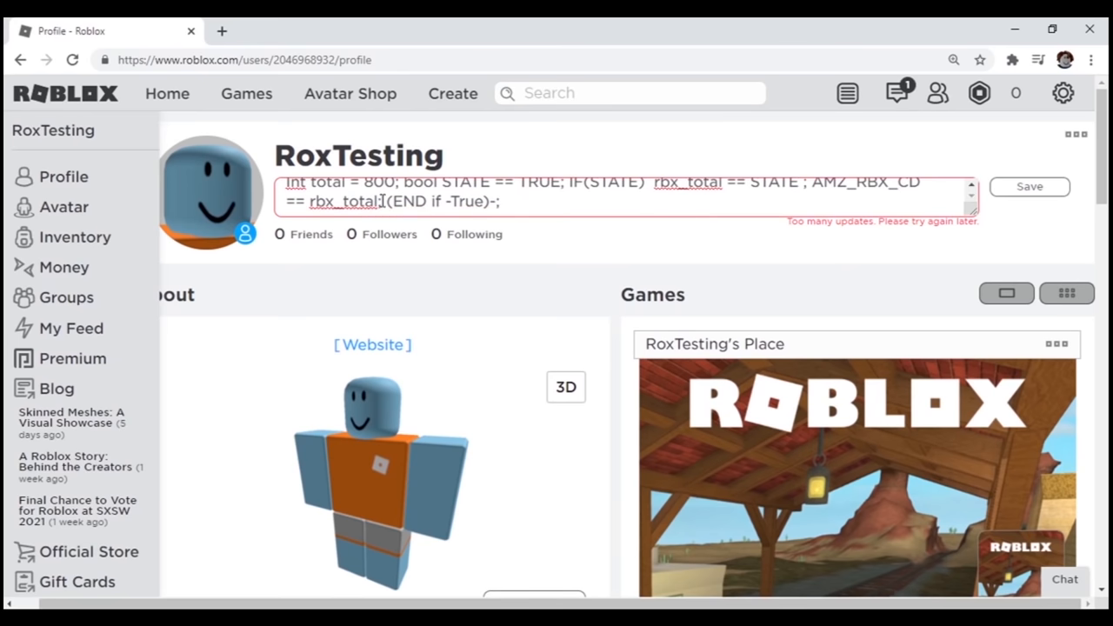
double_click(336, 202)
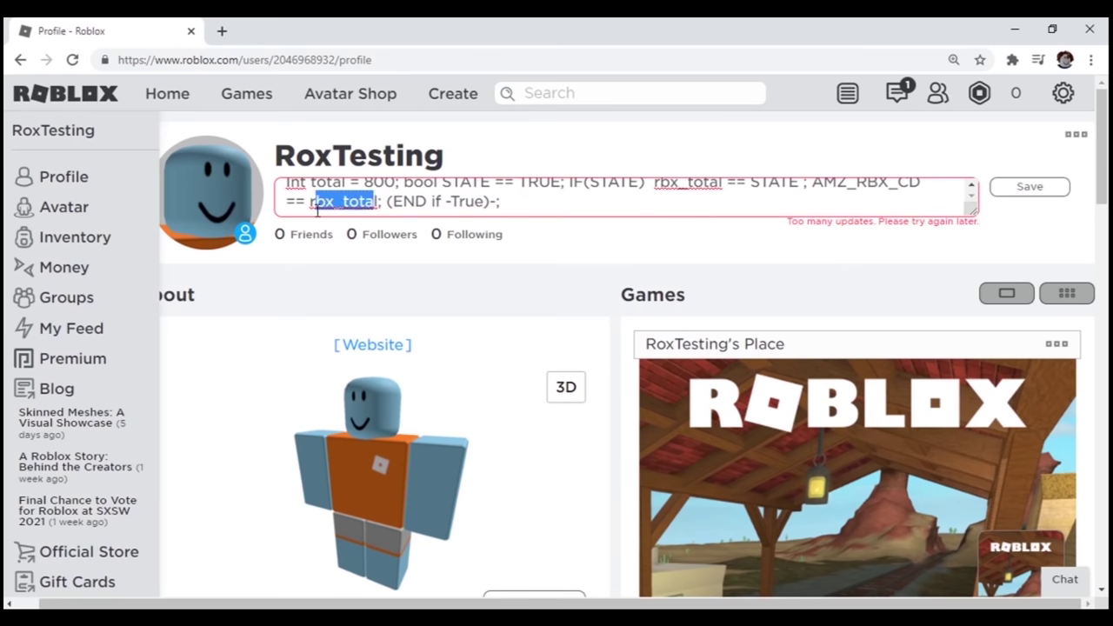
Step: Reach the official Roblox Amazon store and the Roblox Gift Card - 800 Robux listing
scroll(down, 3)
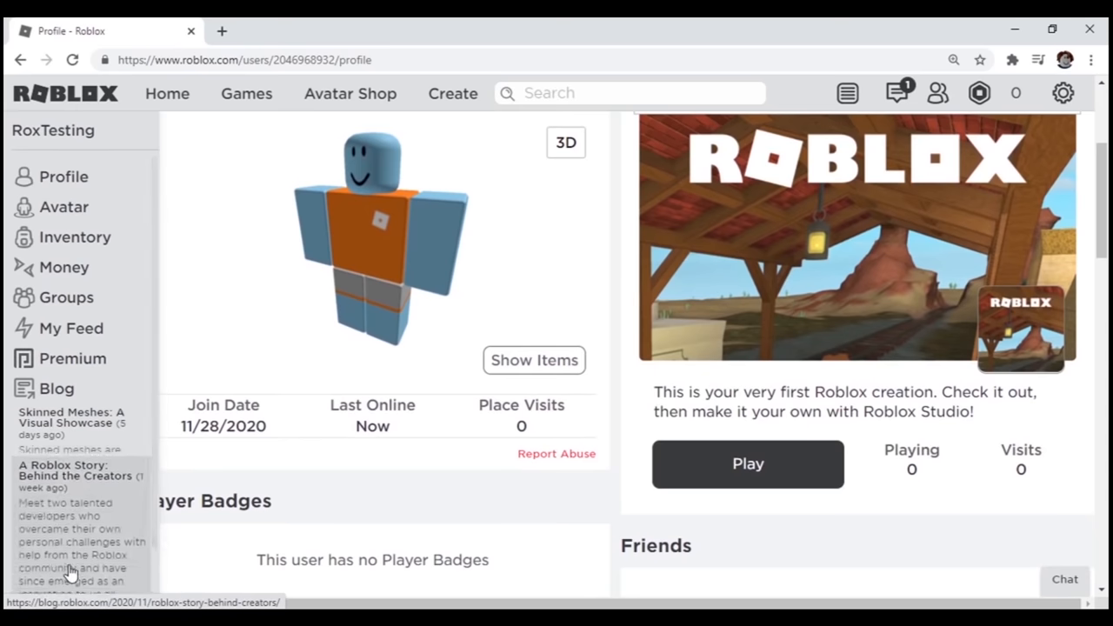
scroll(down, 3)
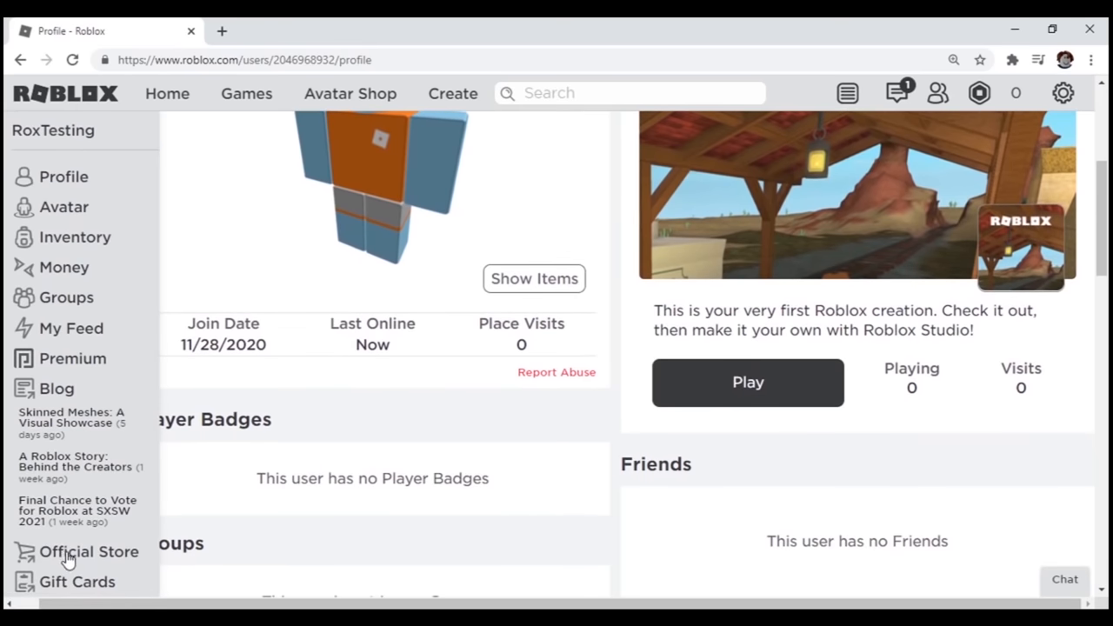
click(87, 551)
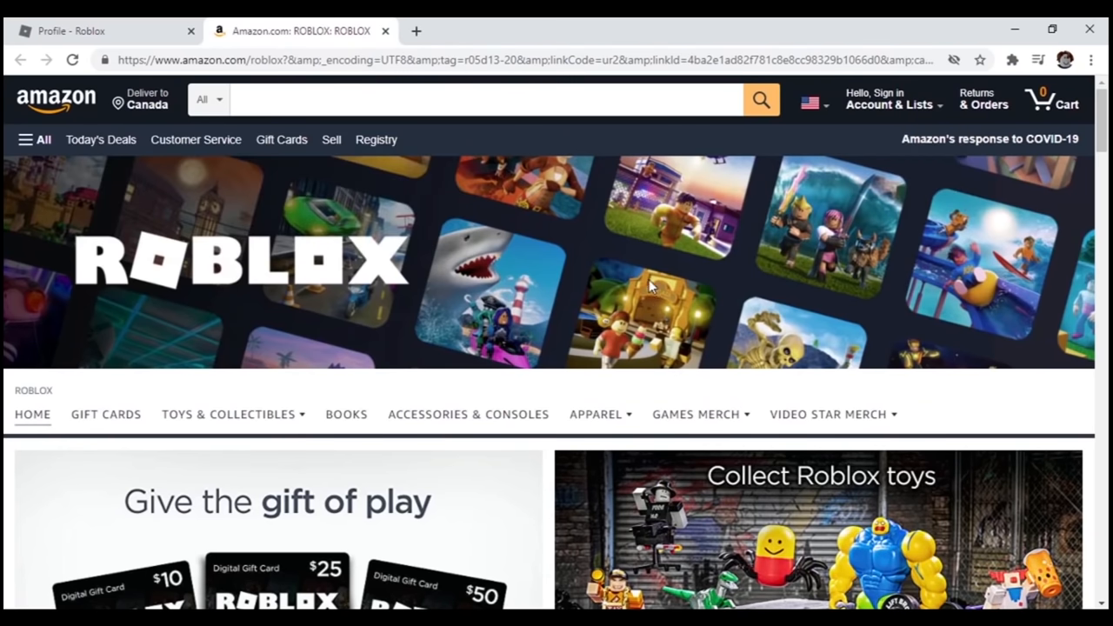
scroll(down, 3)
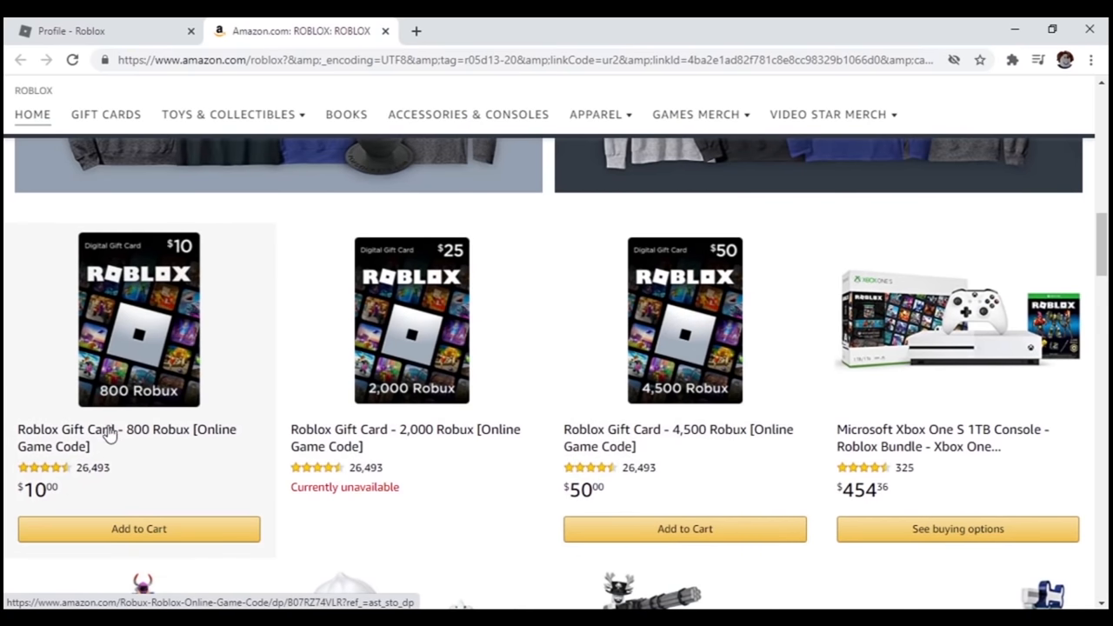
click(127, 438)
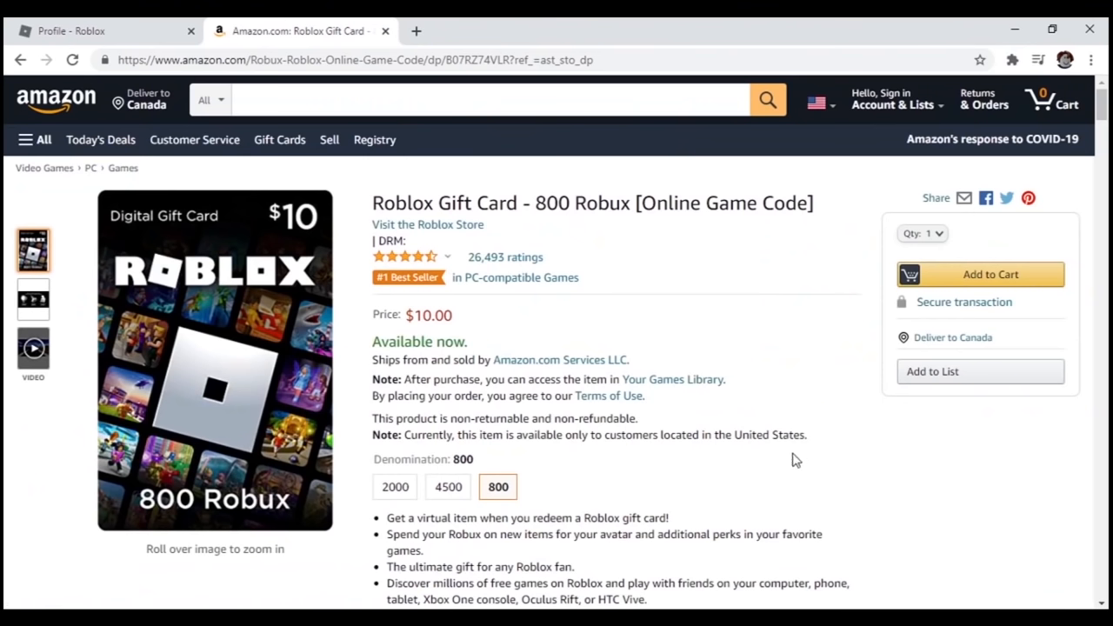
Step: Select the ASIN B07RZ74VLR under Product information and copy it
scroll(down, 3)
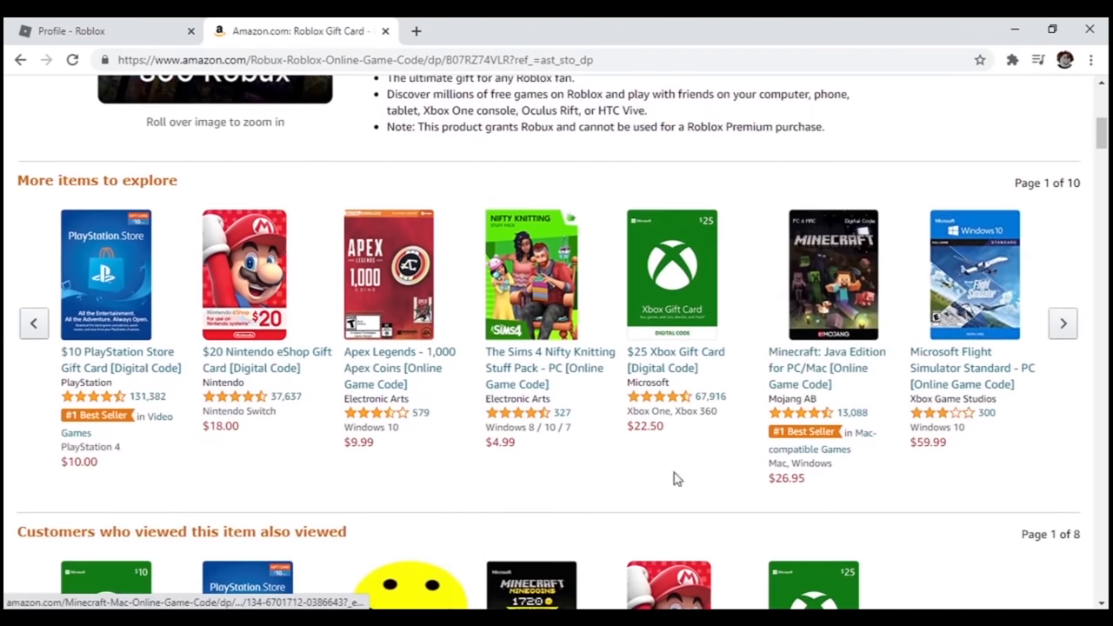
scroll(down, 3)
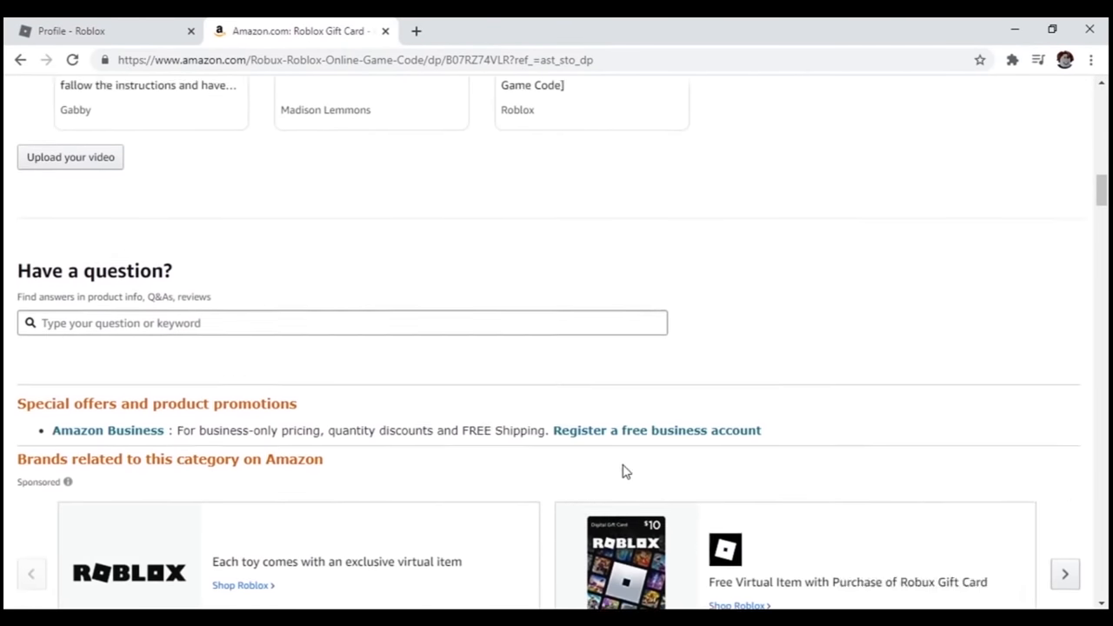
scroll(up, 3)
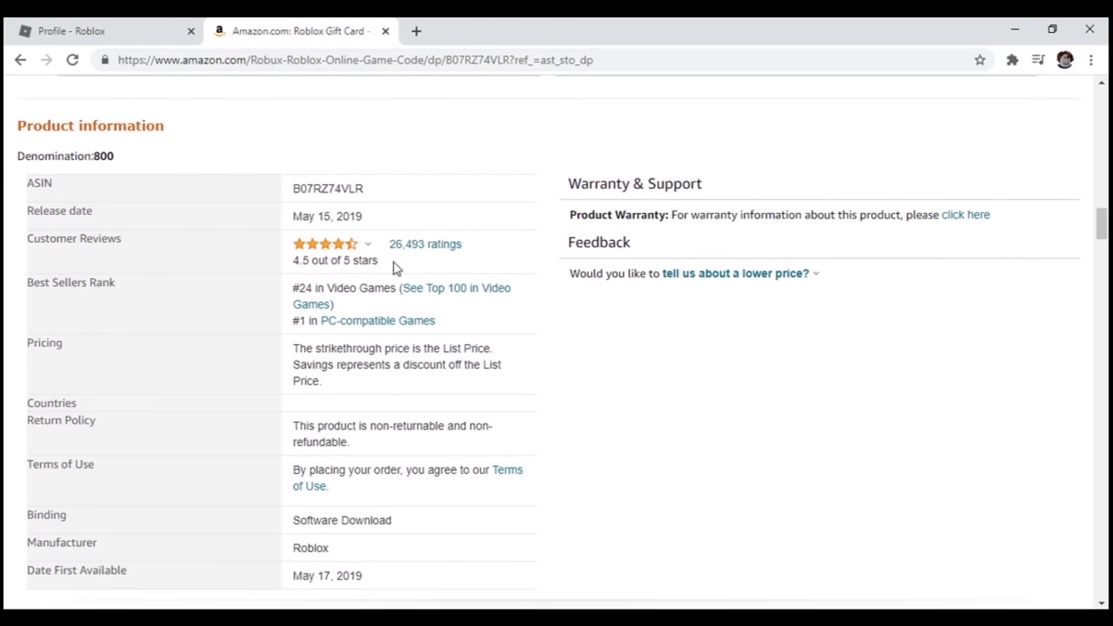
double_click(327, 188)
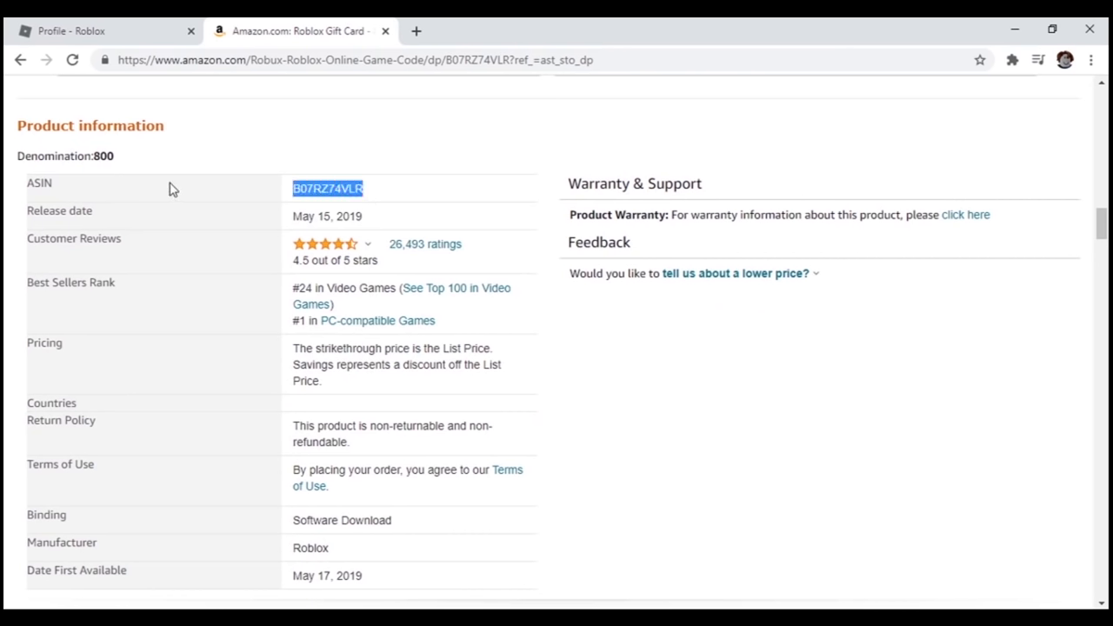
double_click(40, 183)
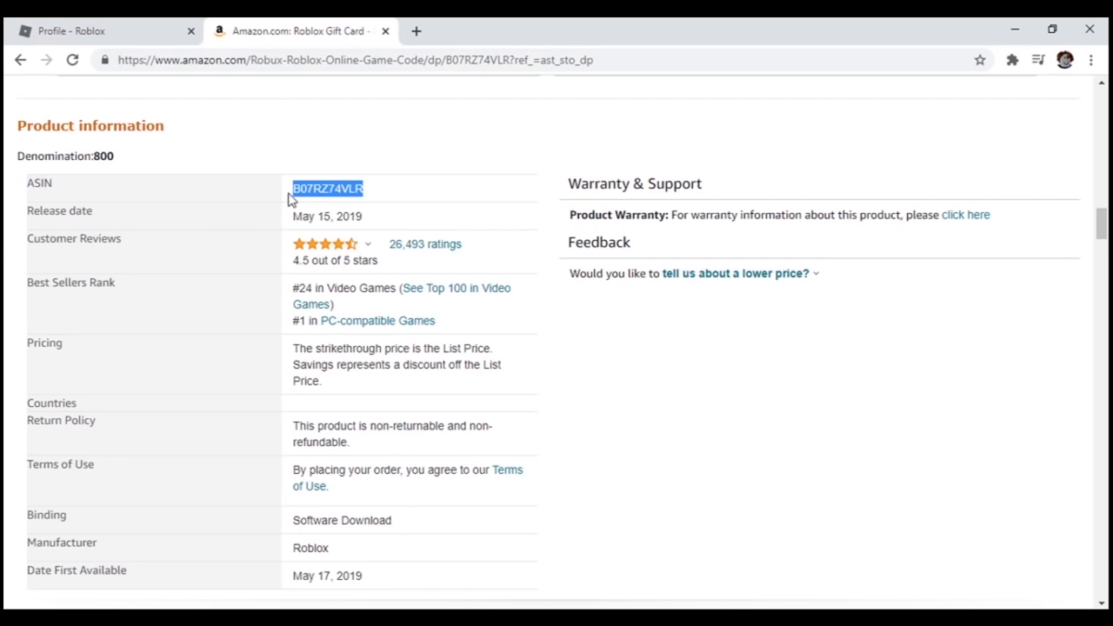
mouse_move(322, 202)
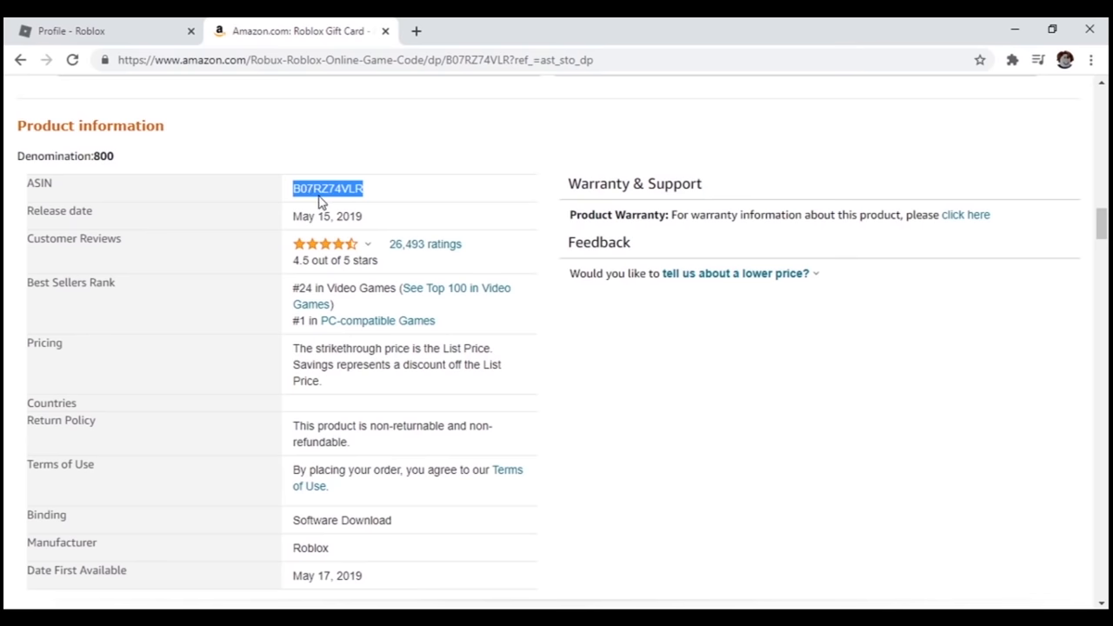
mouse_move(362, 190)
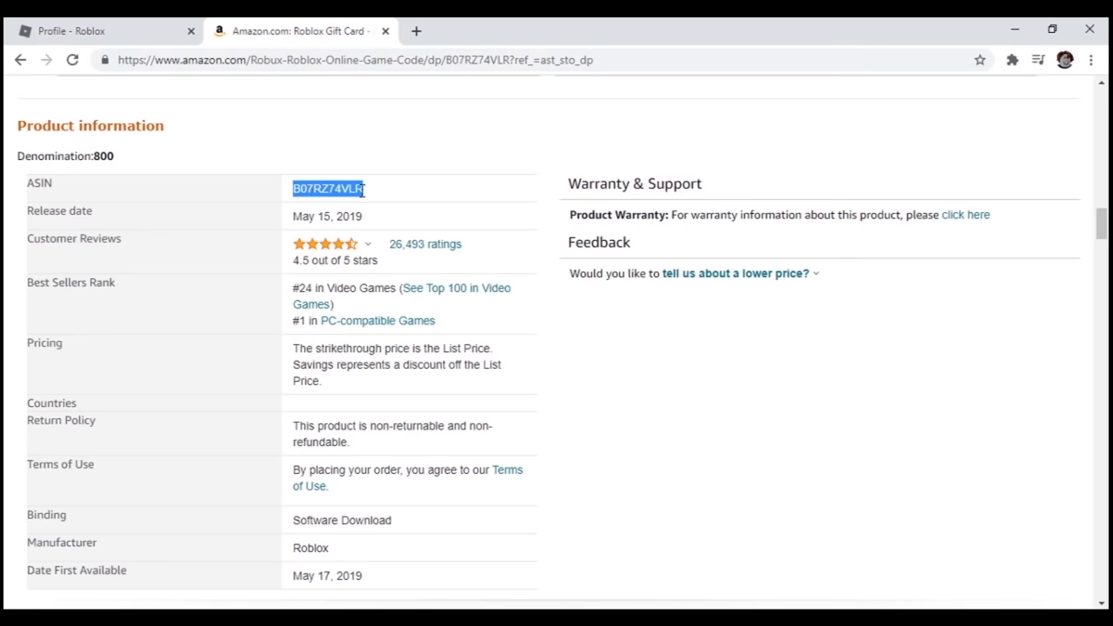
right_click(328, 187)
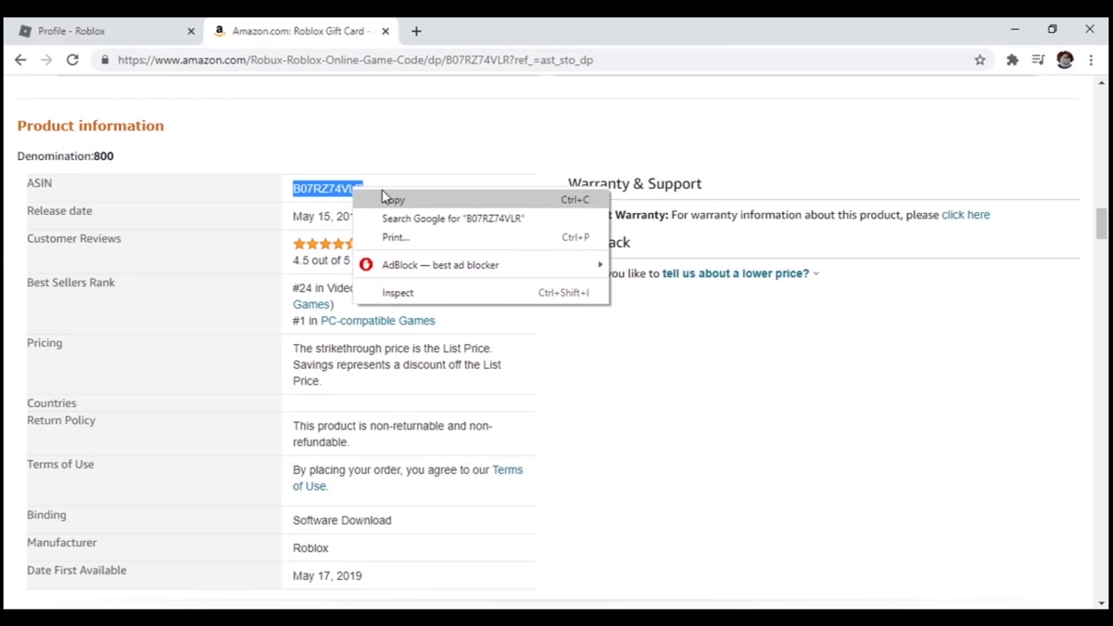
click(393, 198)
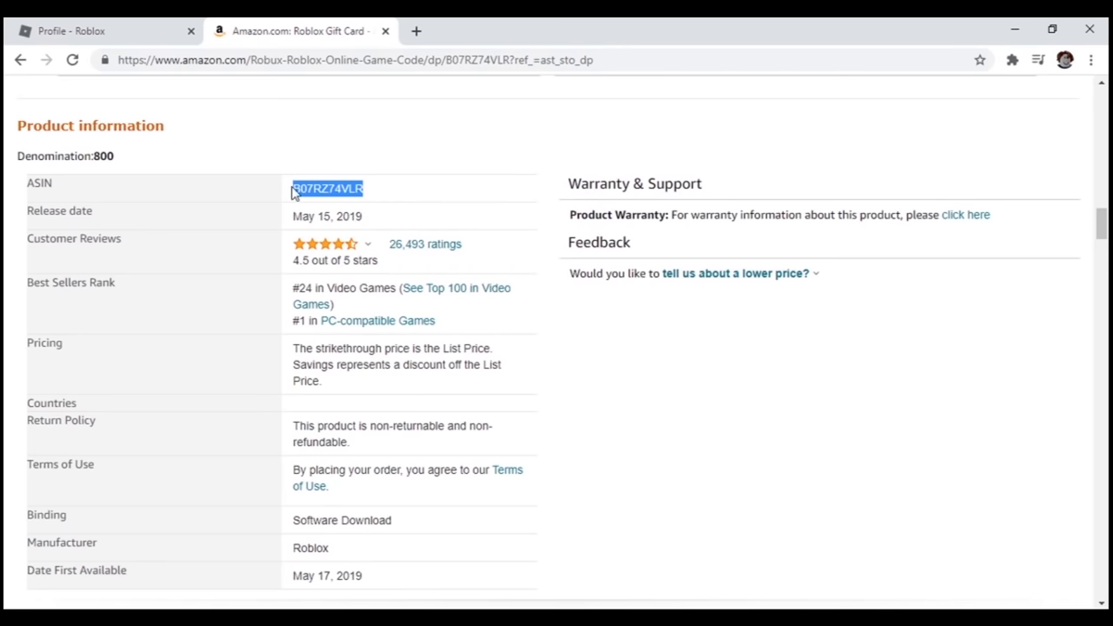
mouse_move(340, 205)
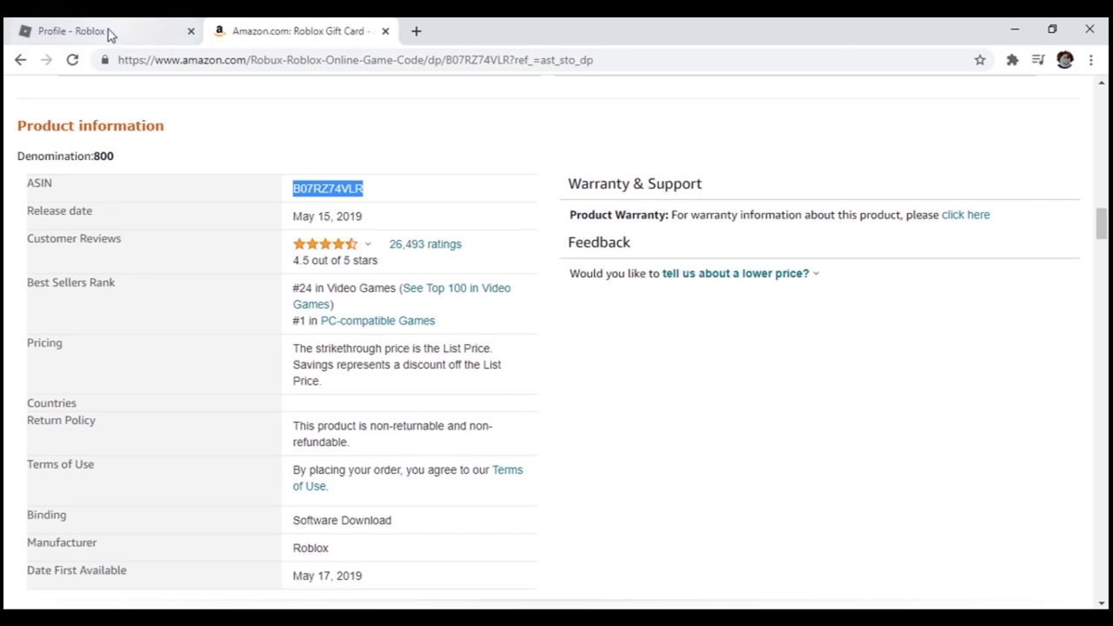
Step: Return to the Roblox tab and navigate to the promocodes page via the URL
click(96, 31)
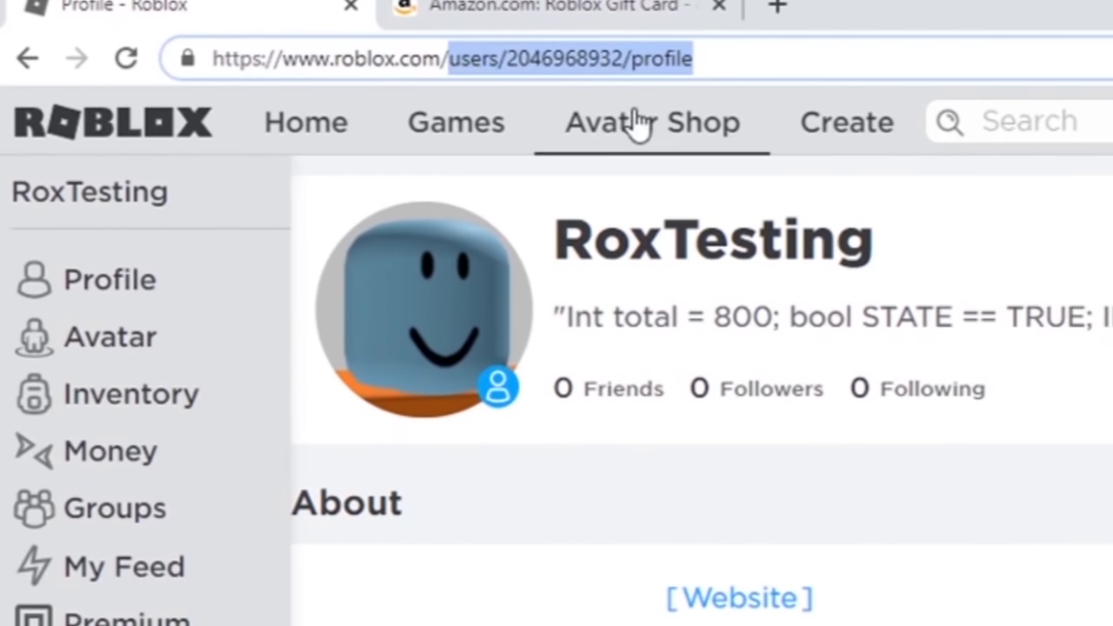
text(promocodes)
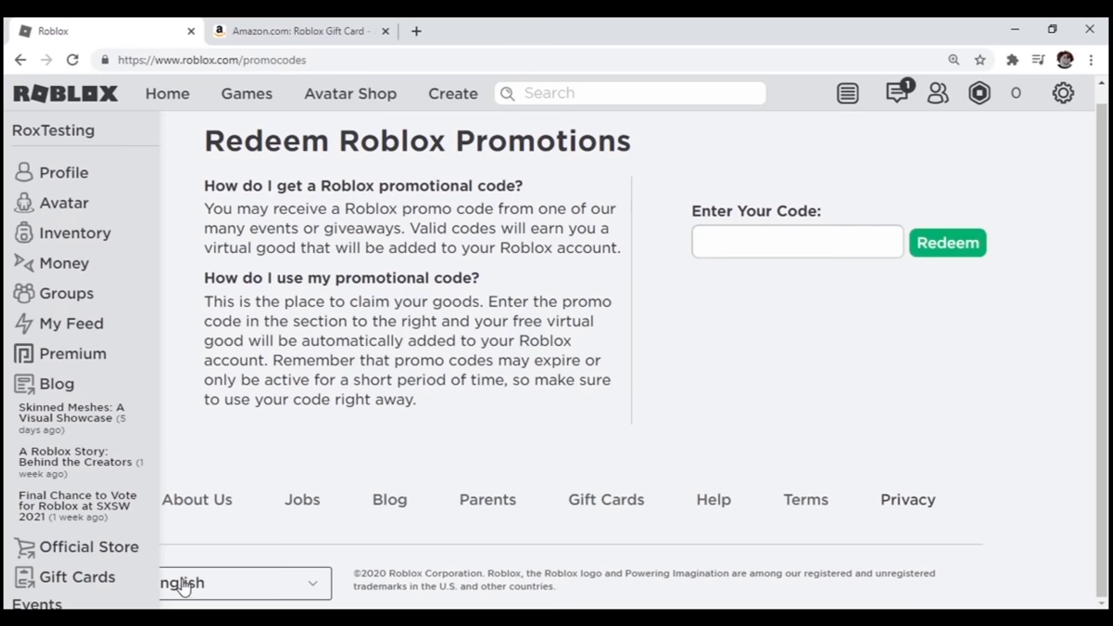
Step: Set the site language to Tiếng Việt and dismiss the Unsupported Language notice
click(244, 582)
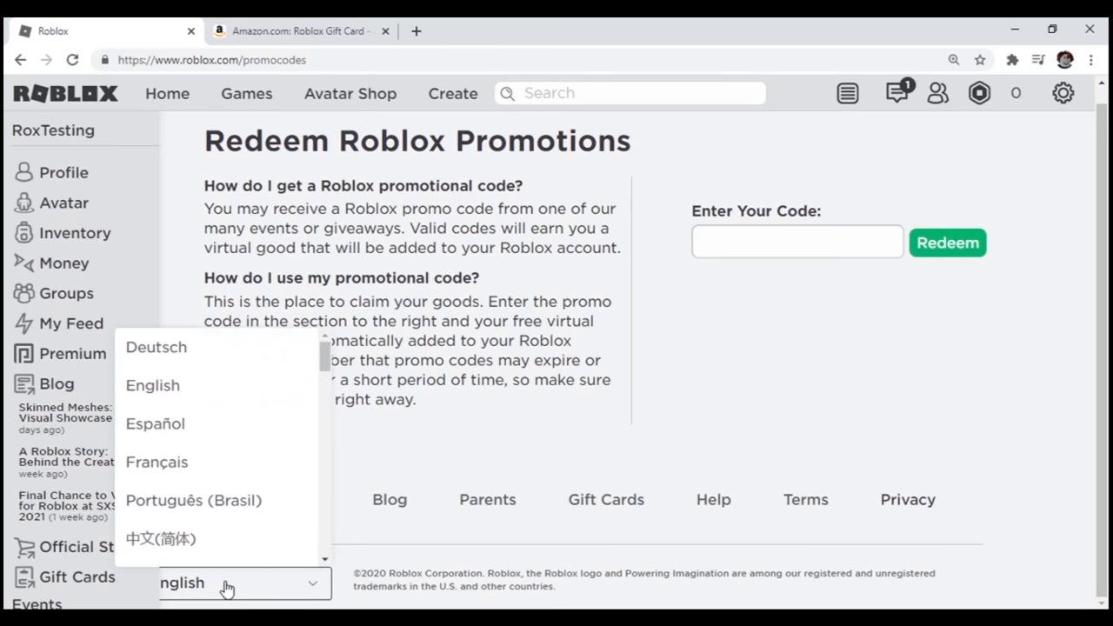
scroll(down, 3)
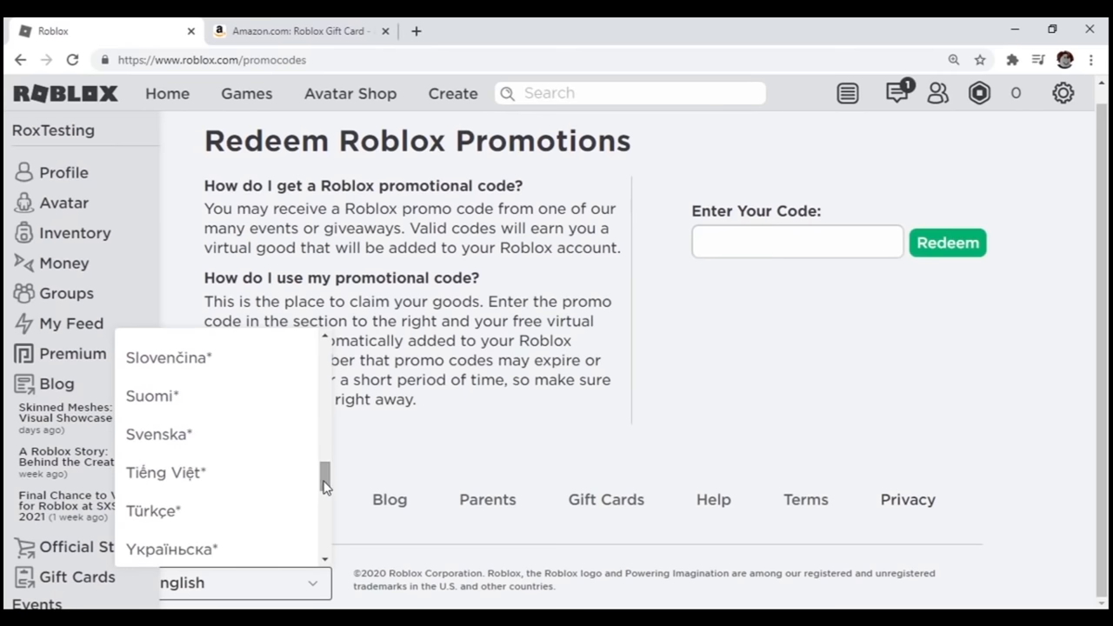
mouse_move(160, 480)
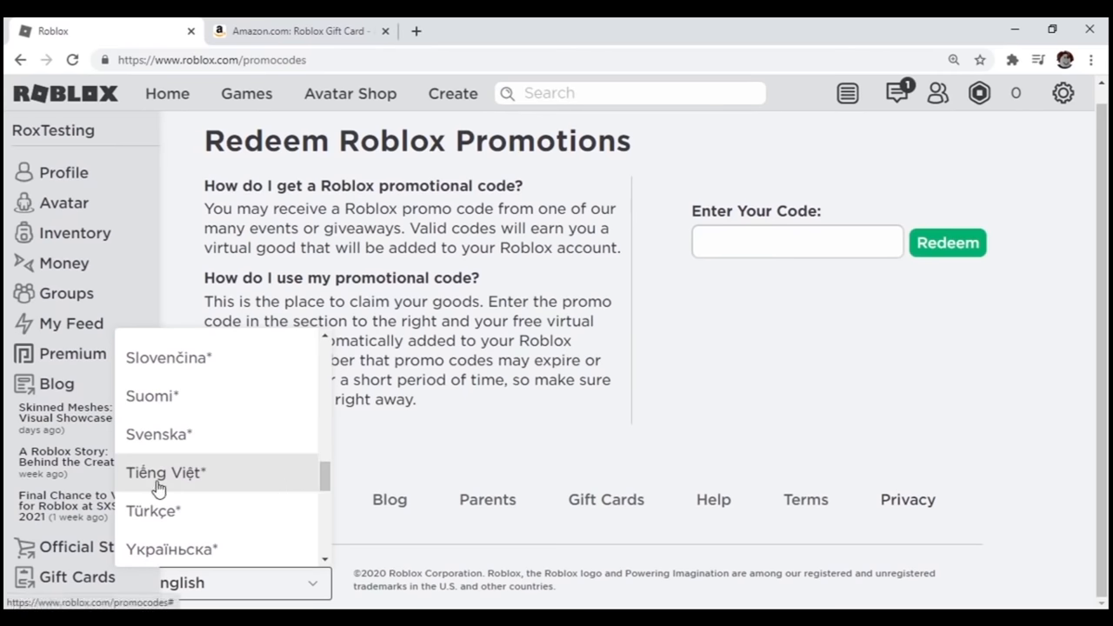
click(165, 473)
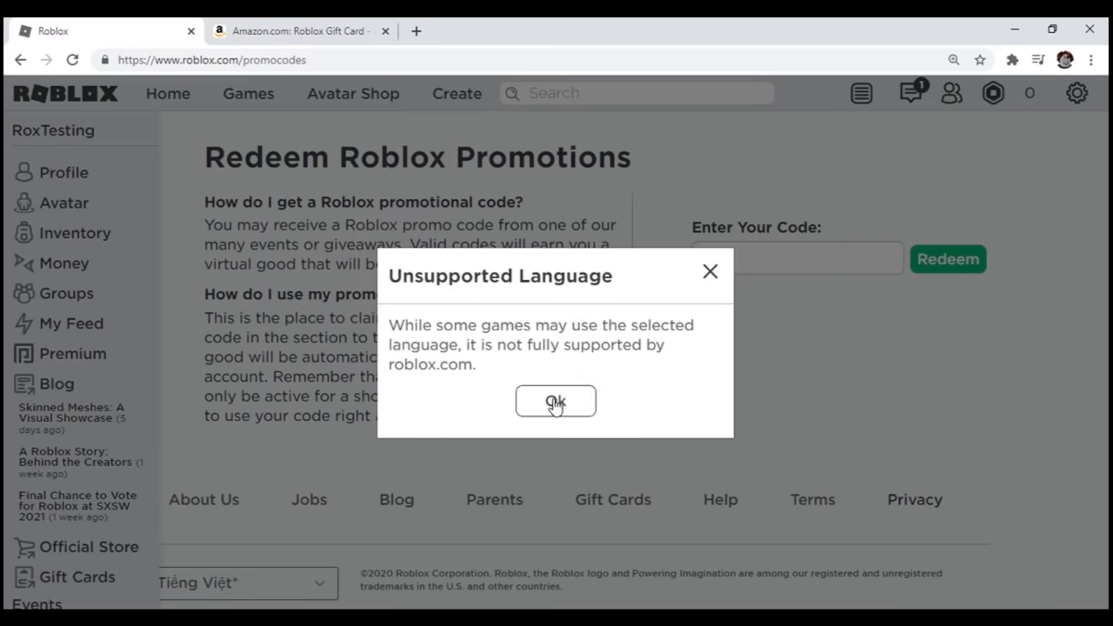
click(556, 400)
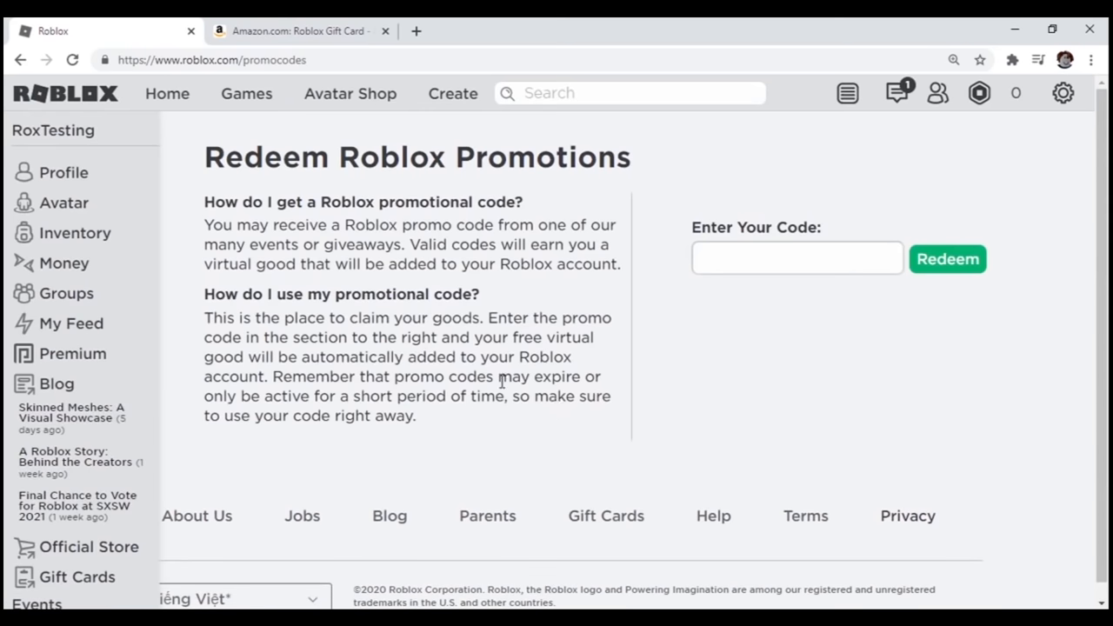
click(796, 257)
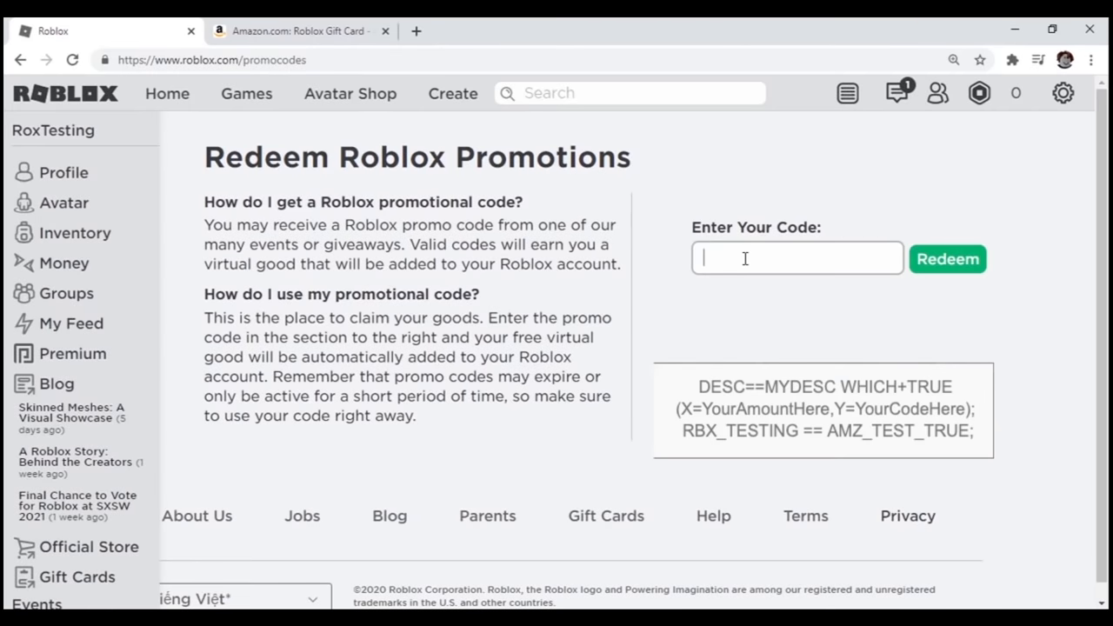
Step: Enter 'DESC==MYDESC WHICH=TRUE (X=800,Y=B07RZ74VLR); RBX_TESTING' in the code field
text(DESC)
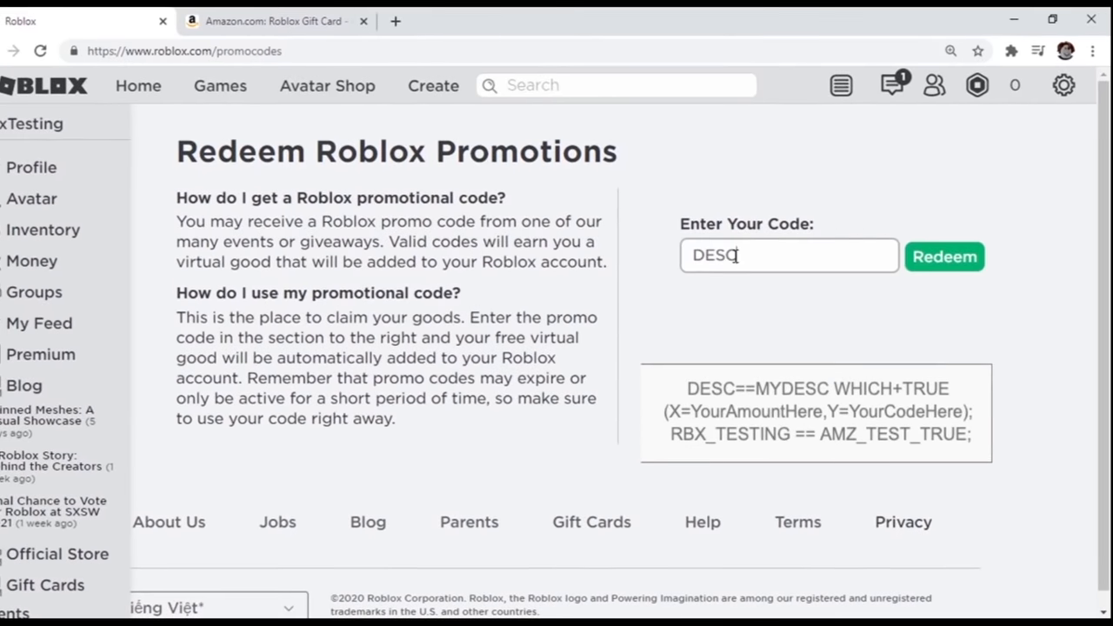
text(MYDESC WHICH=TRUE ()
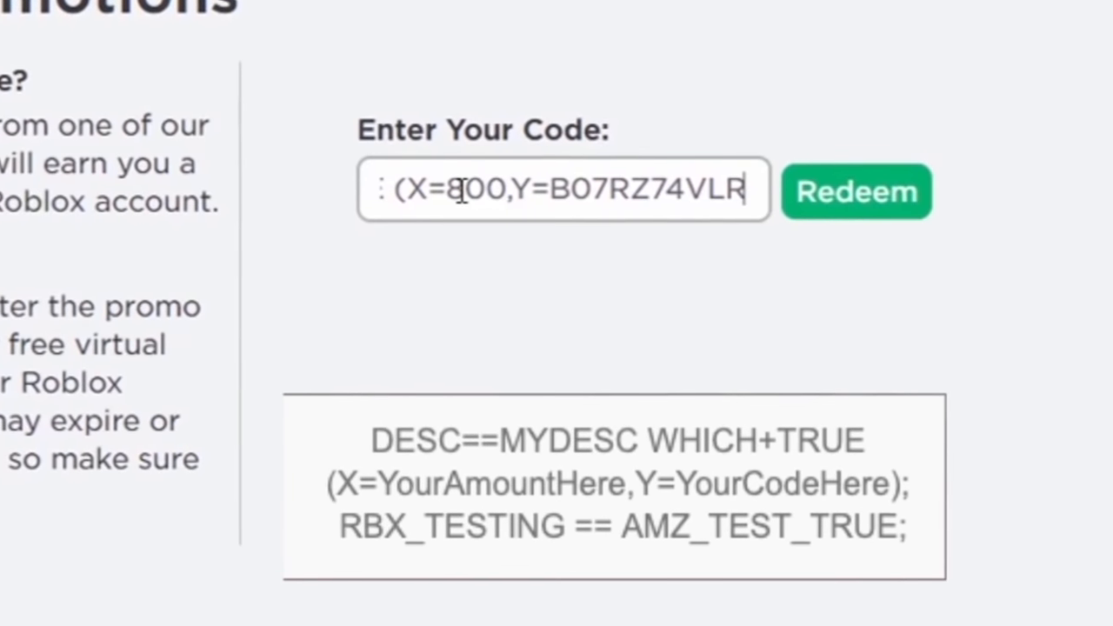
text();)
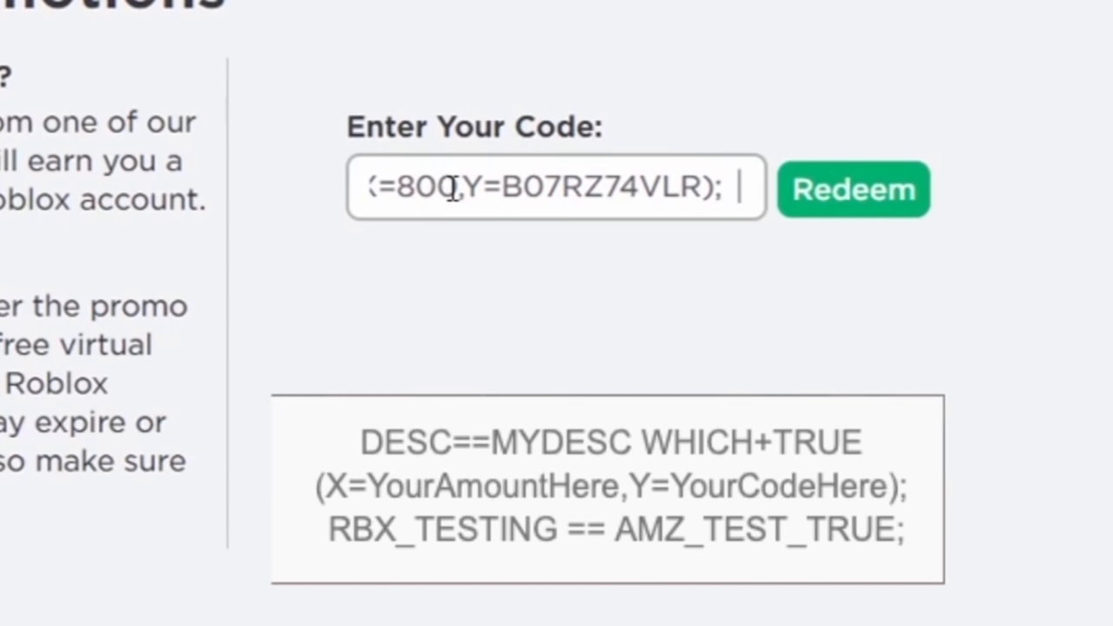
text(RBX_TESTING)
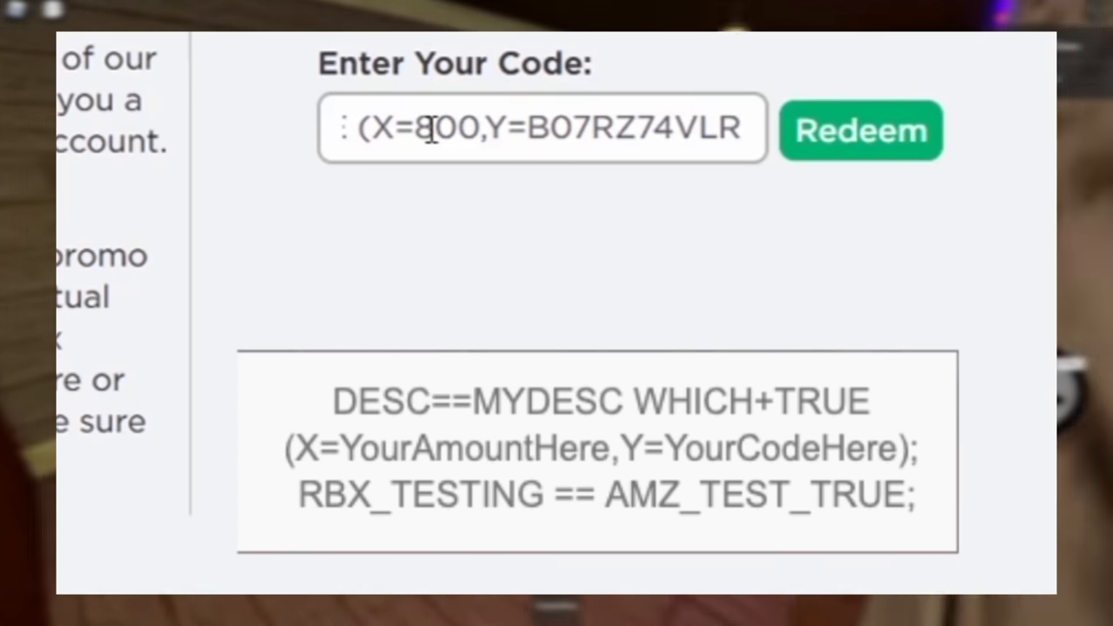
click(859, 128)
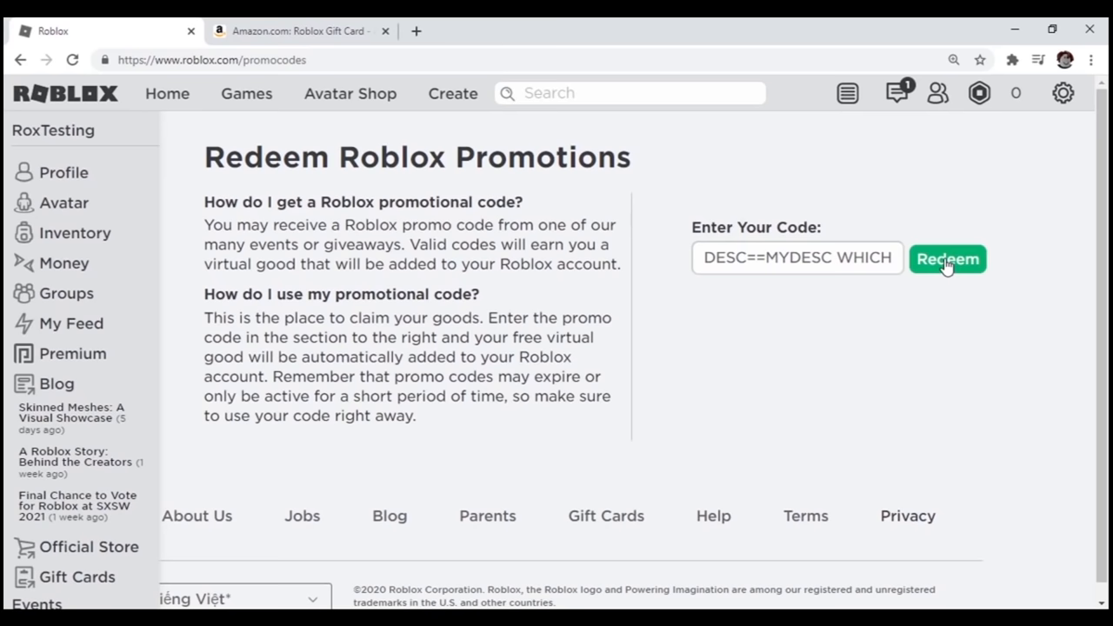
Step: Redeem the code, getting Invalid promo code, then set the language back to English
click(946, 257)
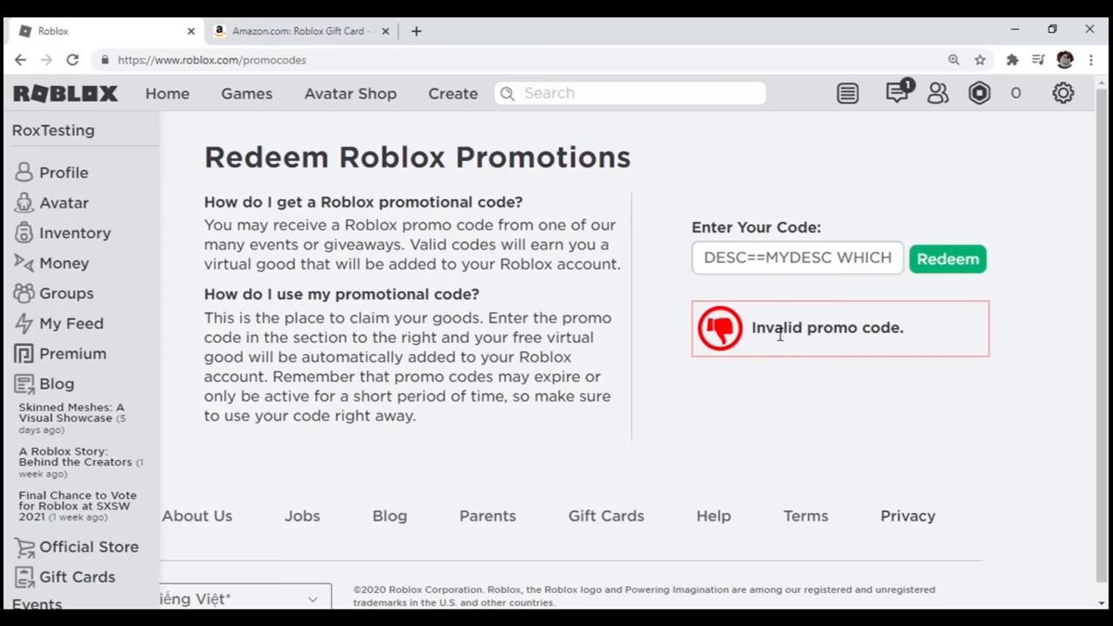
mouse_move(796, 330)
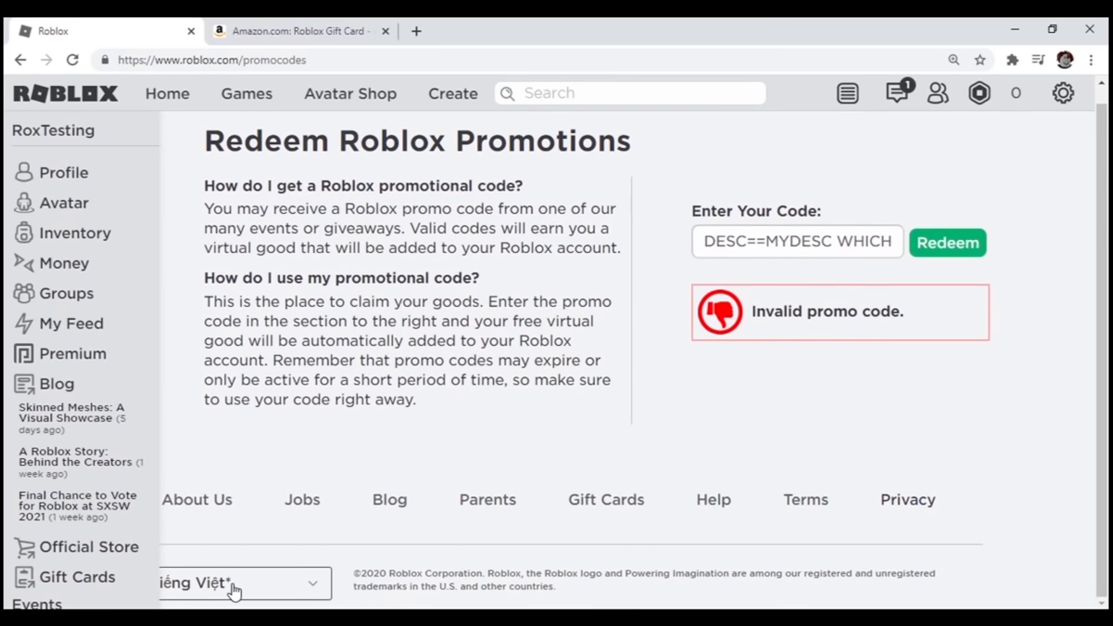
click(244, 583)
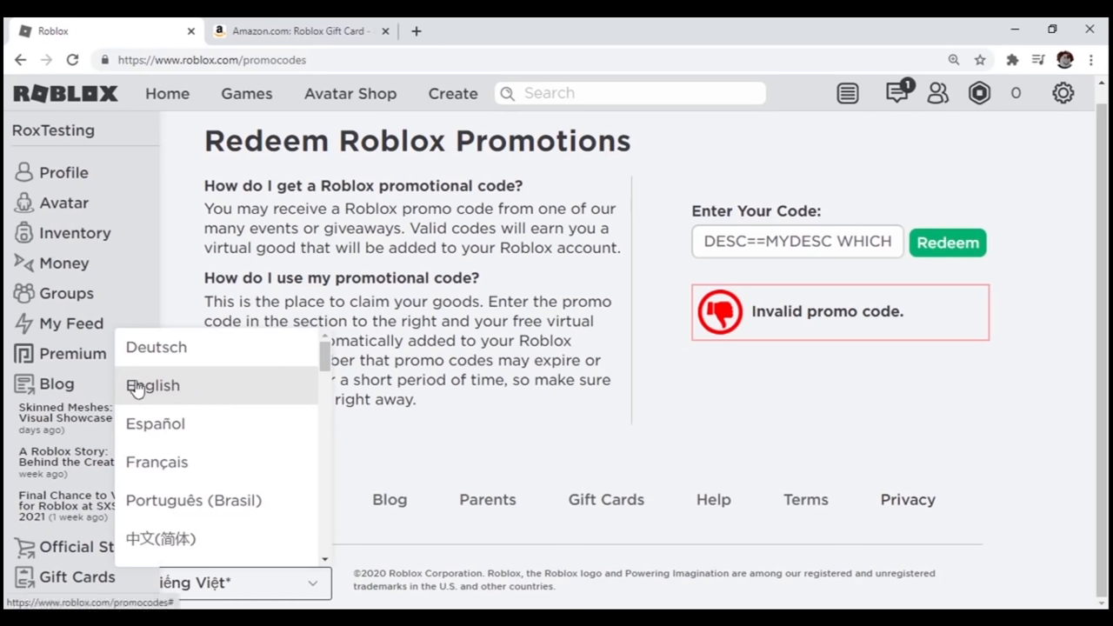
mouse_move(171, 385)
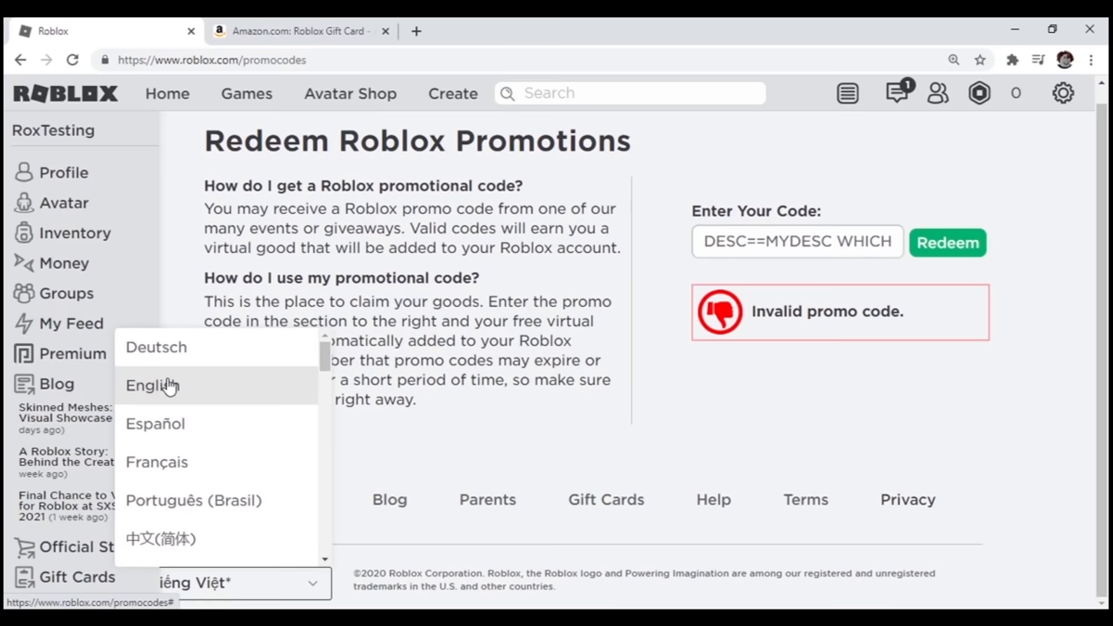
click(157, 386)
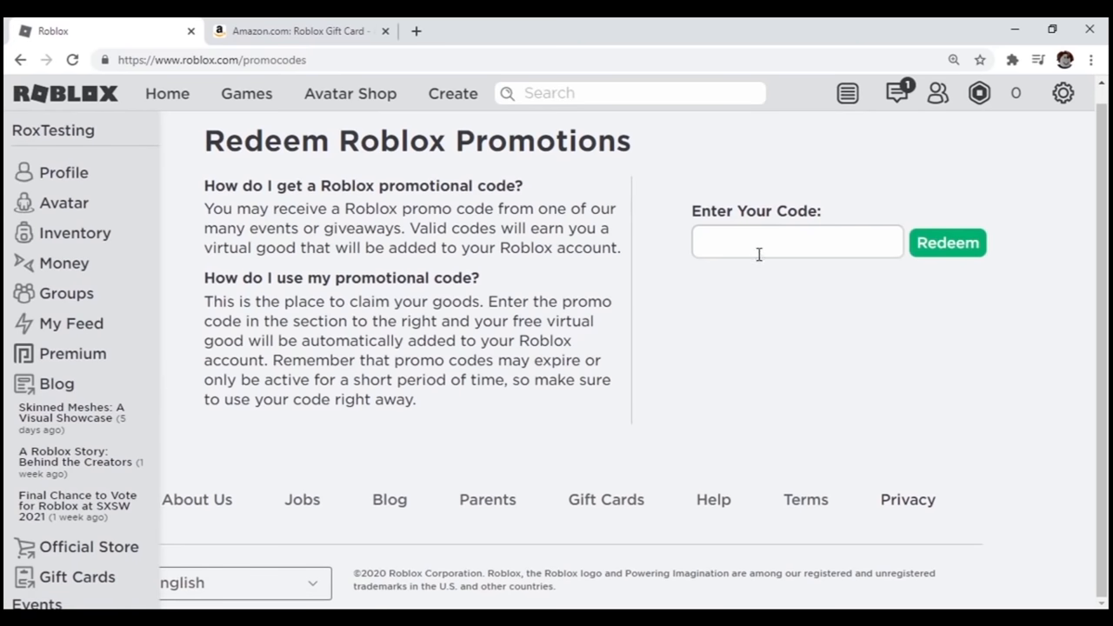
click(299, 31)
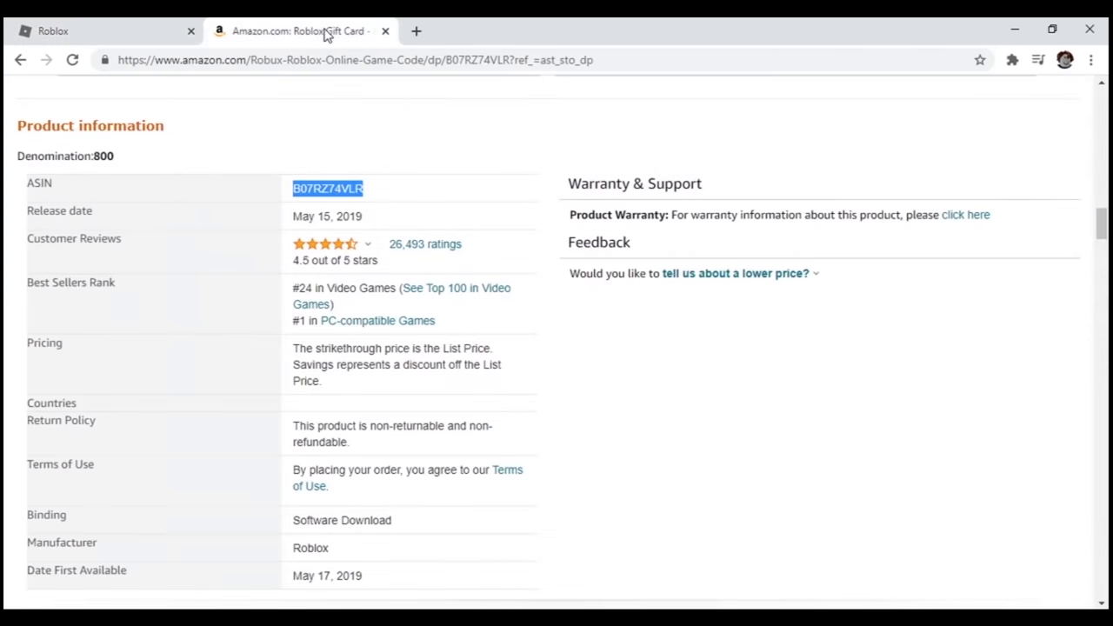
mouse_move(267, 180)
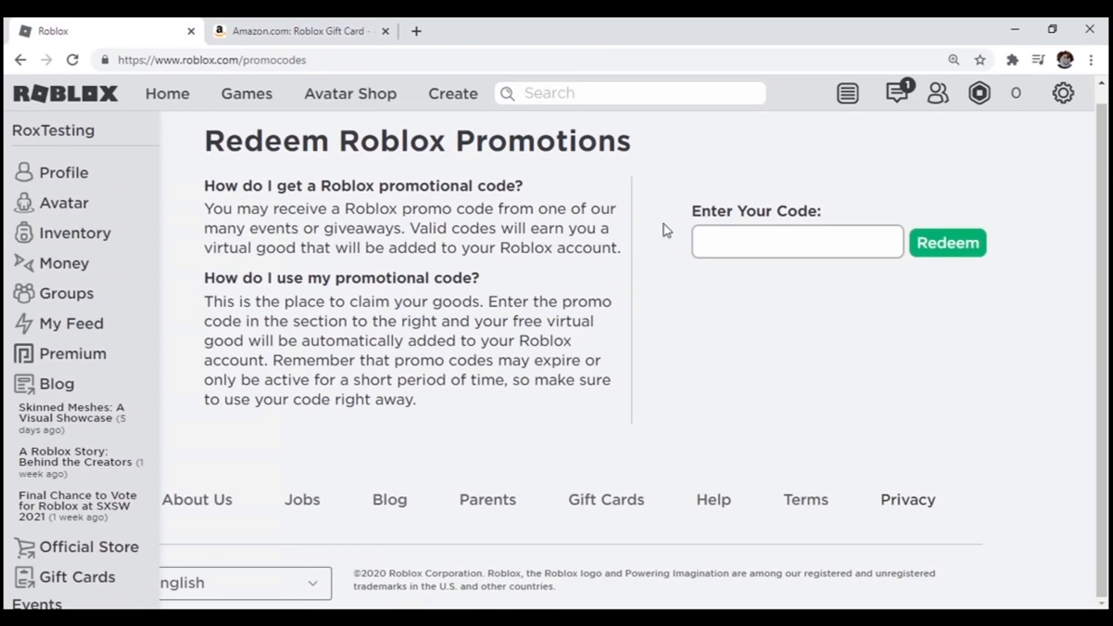
text(B07RZ74VLR)
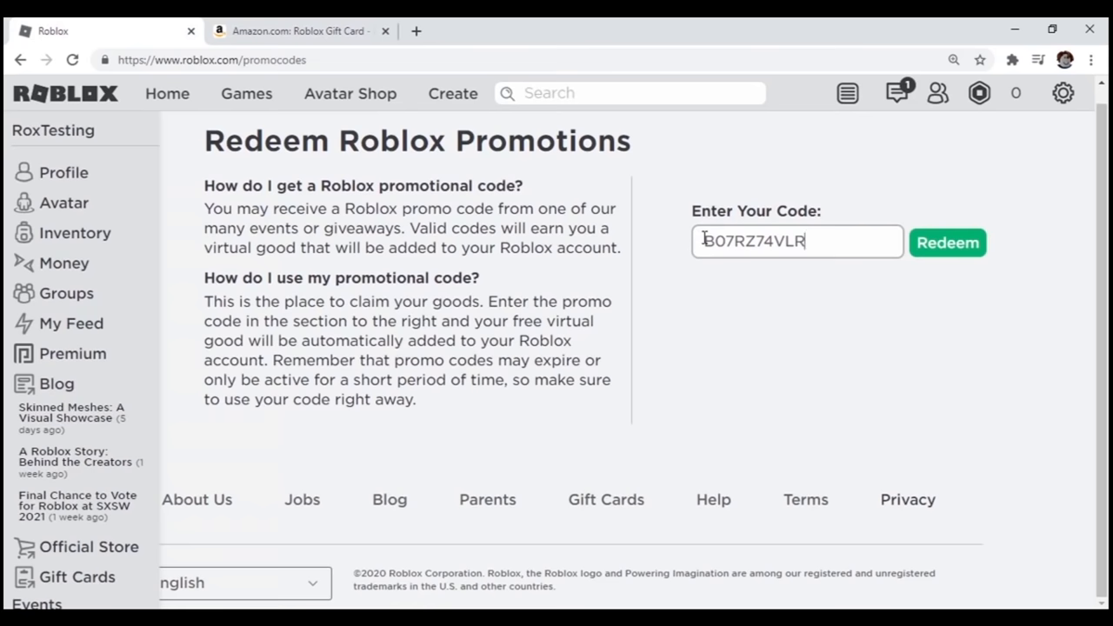
mouse_move(984, 229)
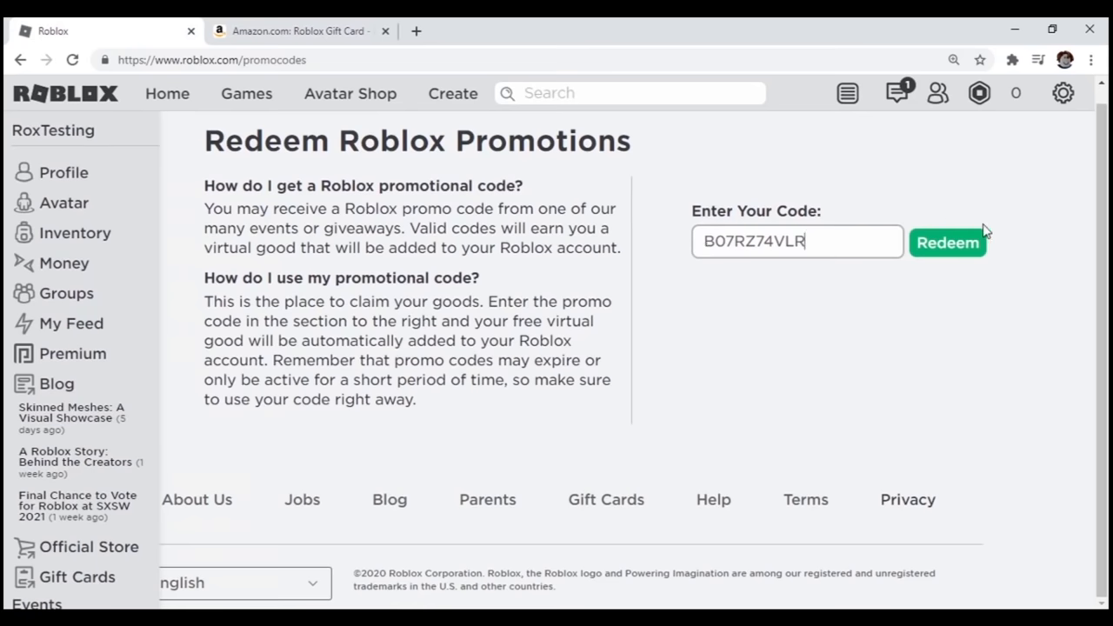
click(946, 252)
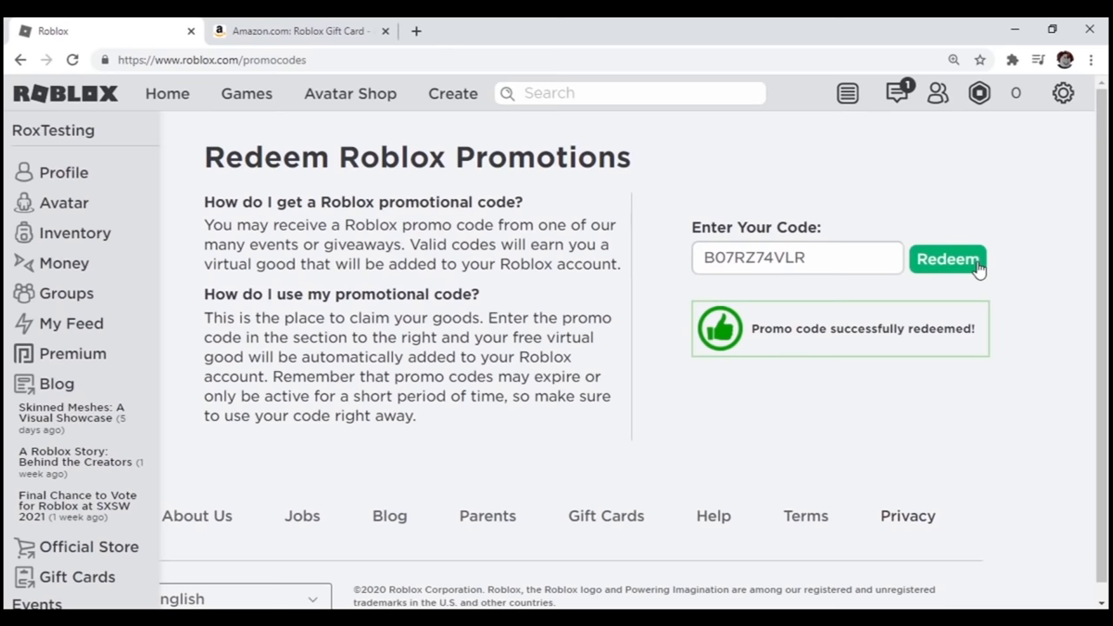
mouse_move(73, 59)
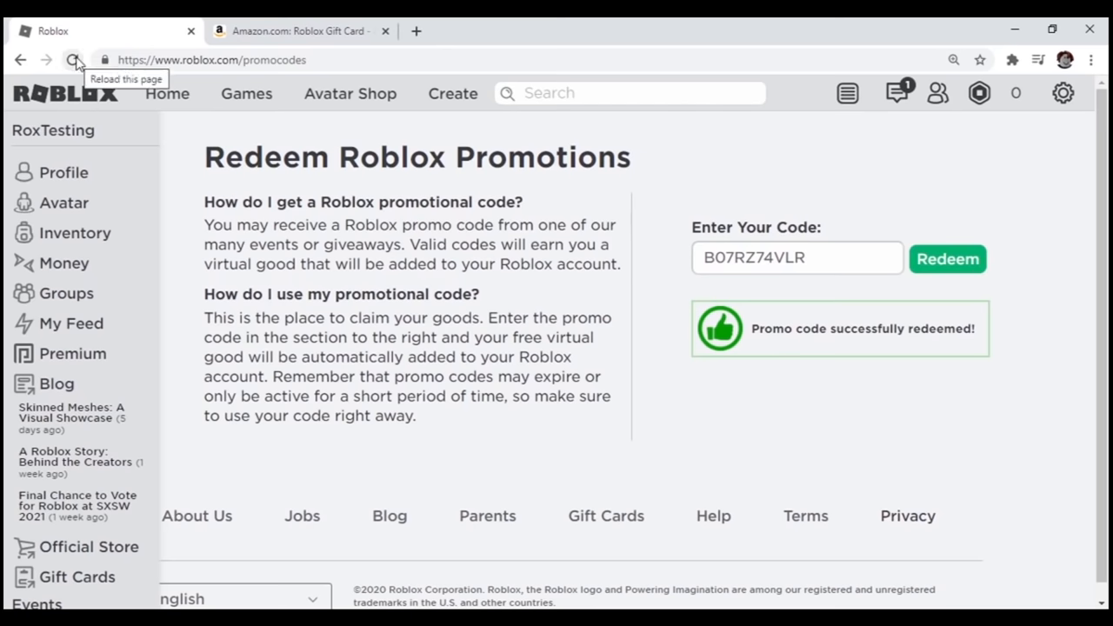
click(73, 59)
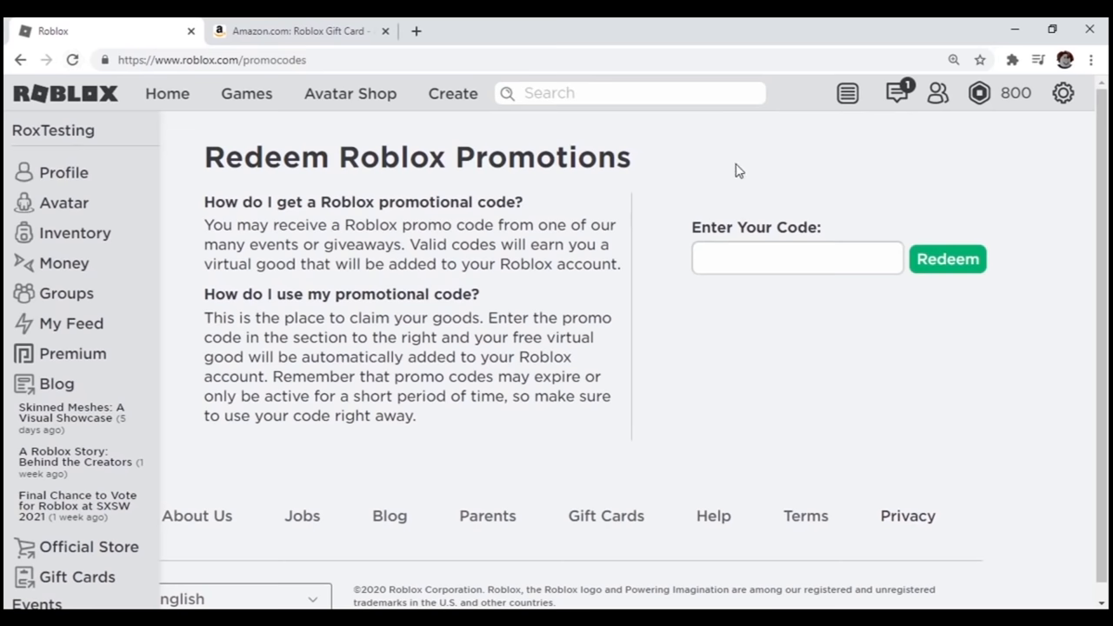
mouse_move(942, 120)
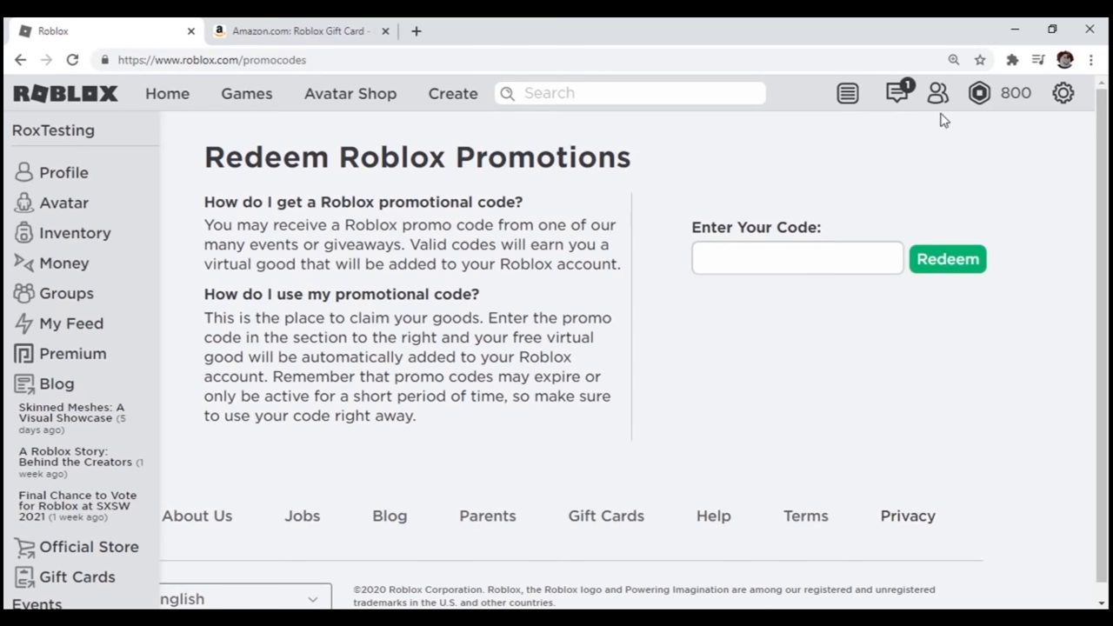
mouse_move(996, 115)
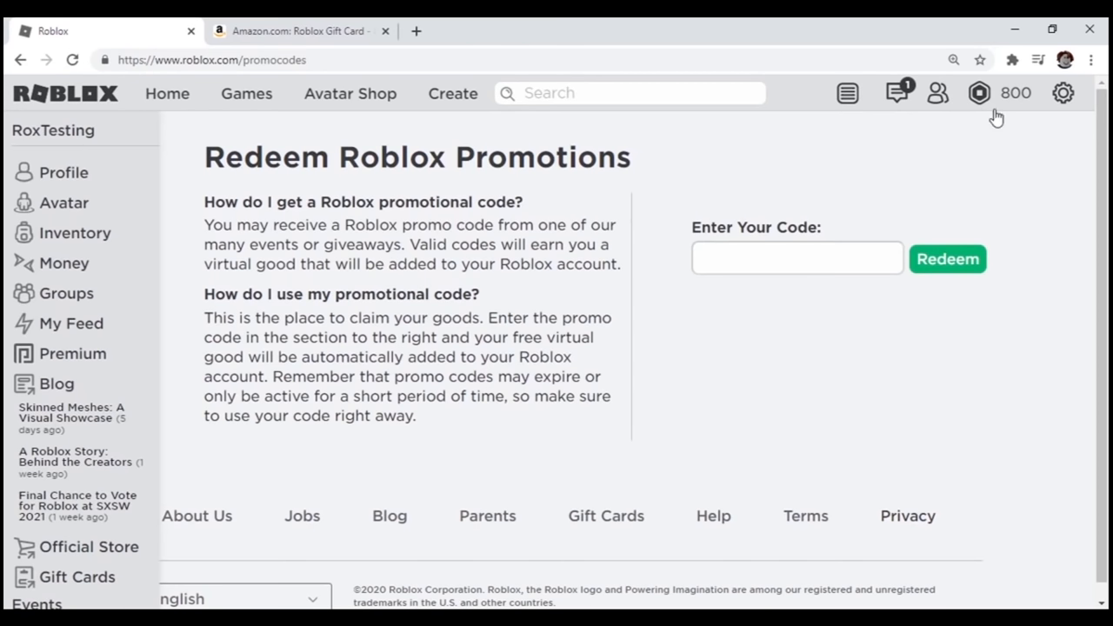
click(1014, 94)
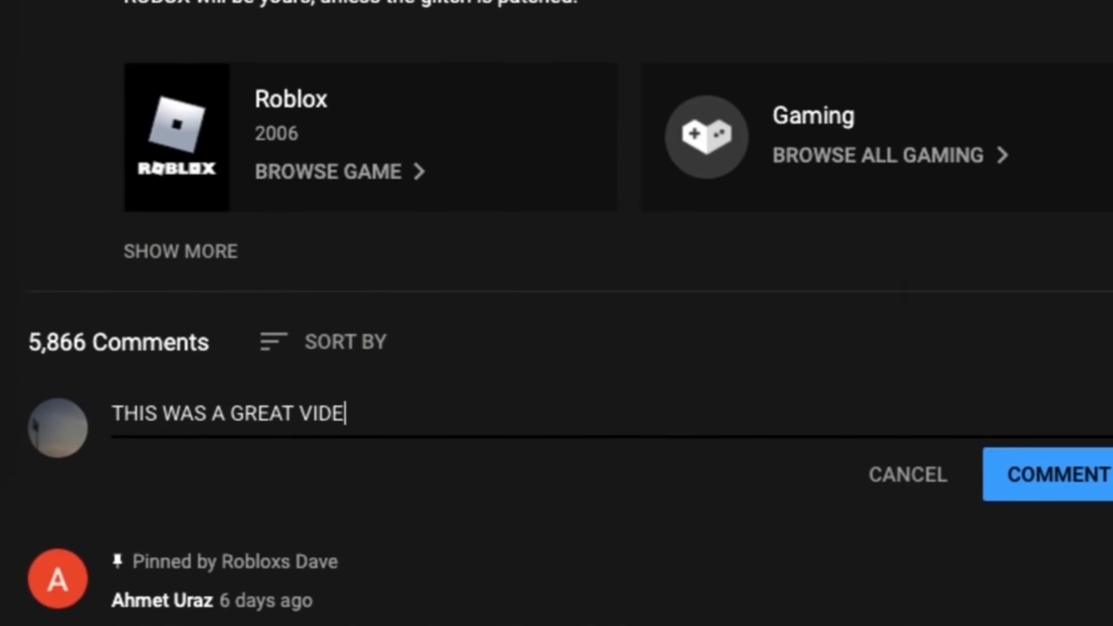
Step: Scroll up to the video title after drafting the comment
scroll(up, 3)
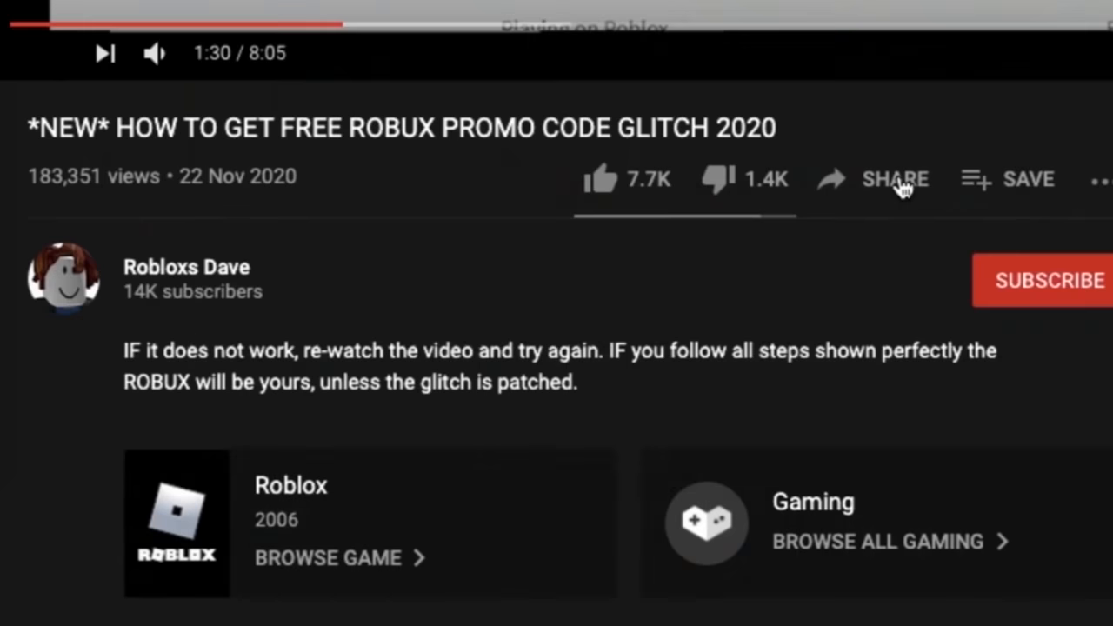